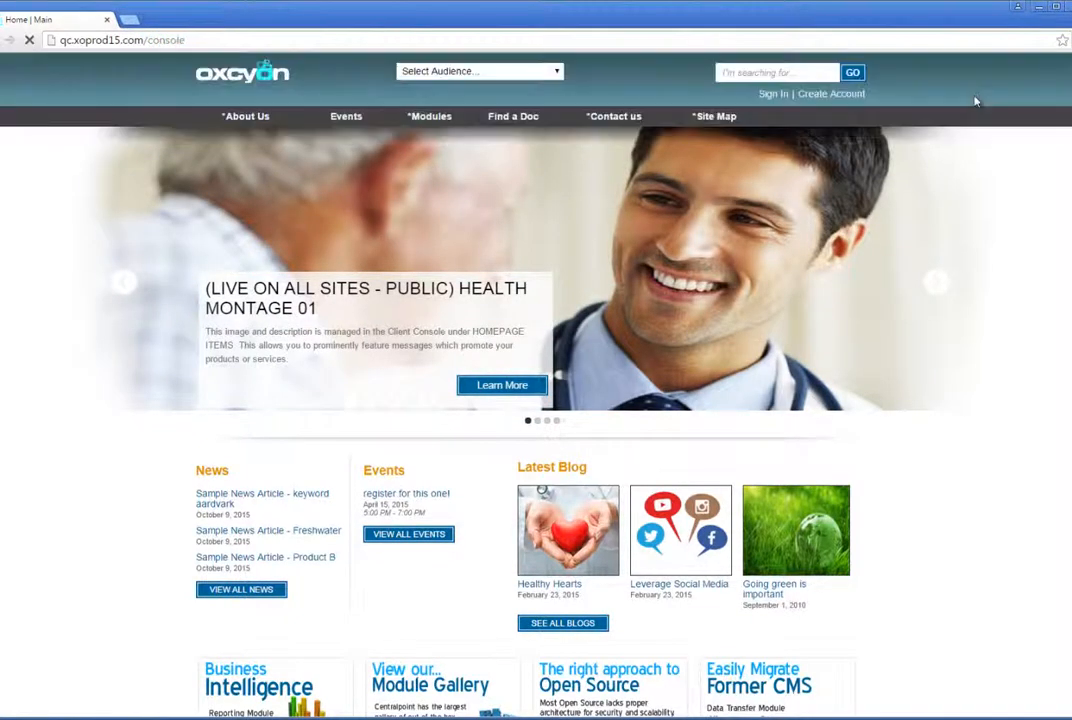
- Sign in to the Client Console and browse the Generic Enhanced A module records
left_click(772, 94)
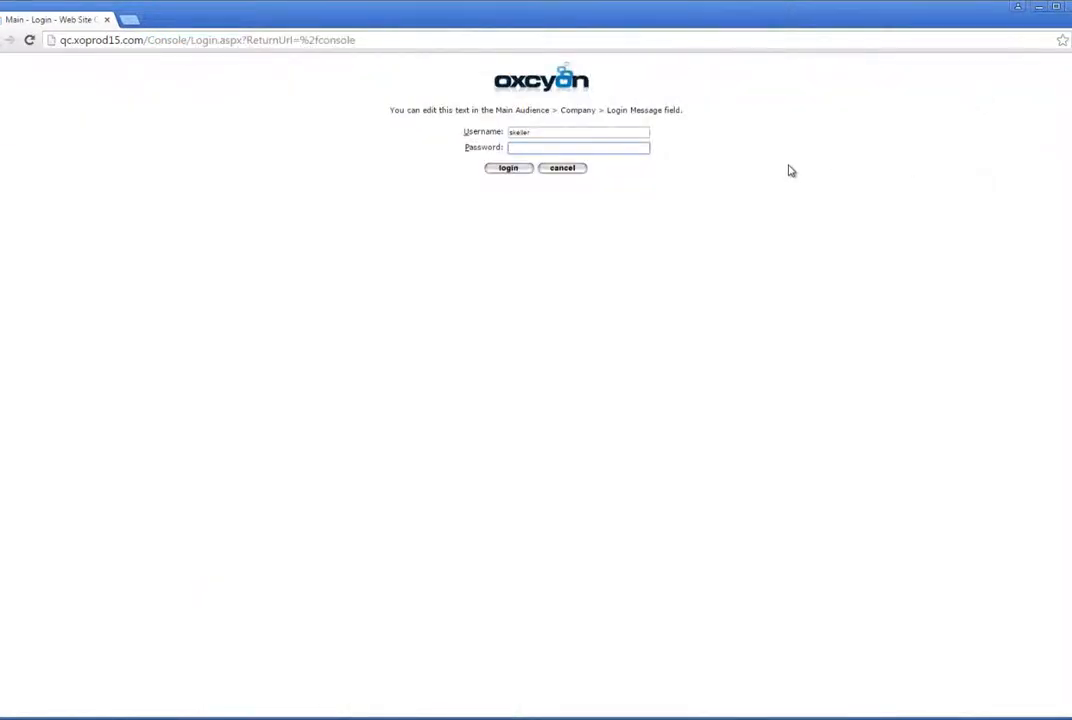
left_click(508, 168)
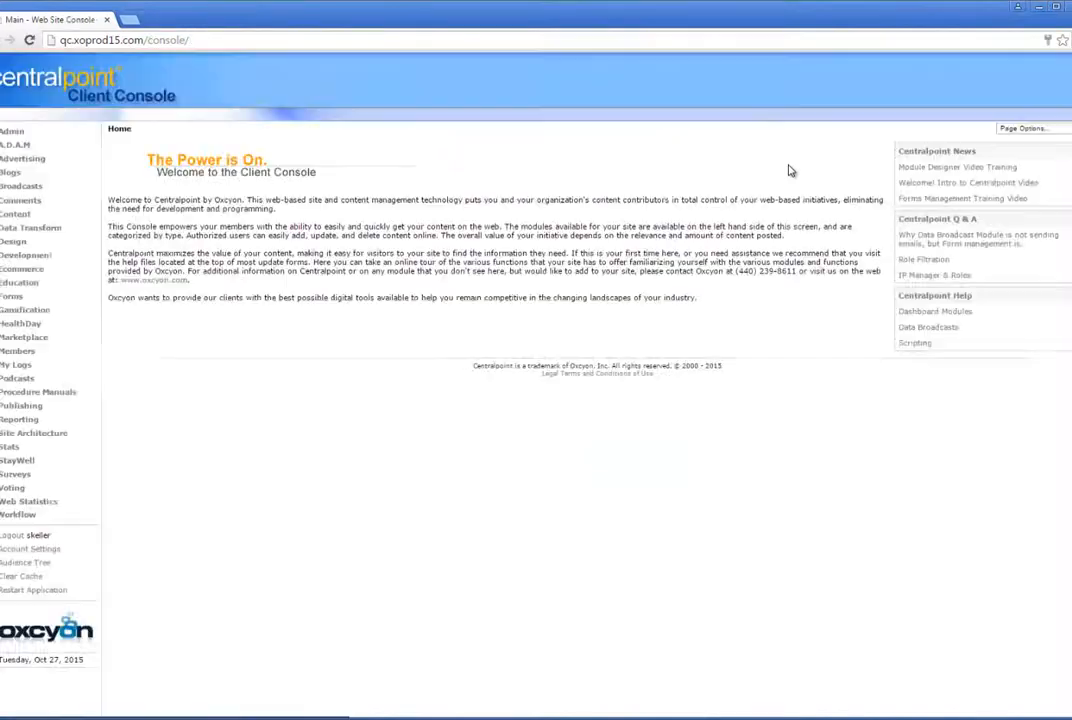
mouse_move(30, 548)
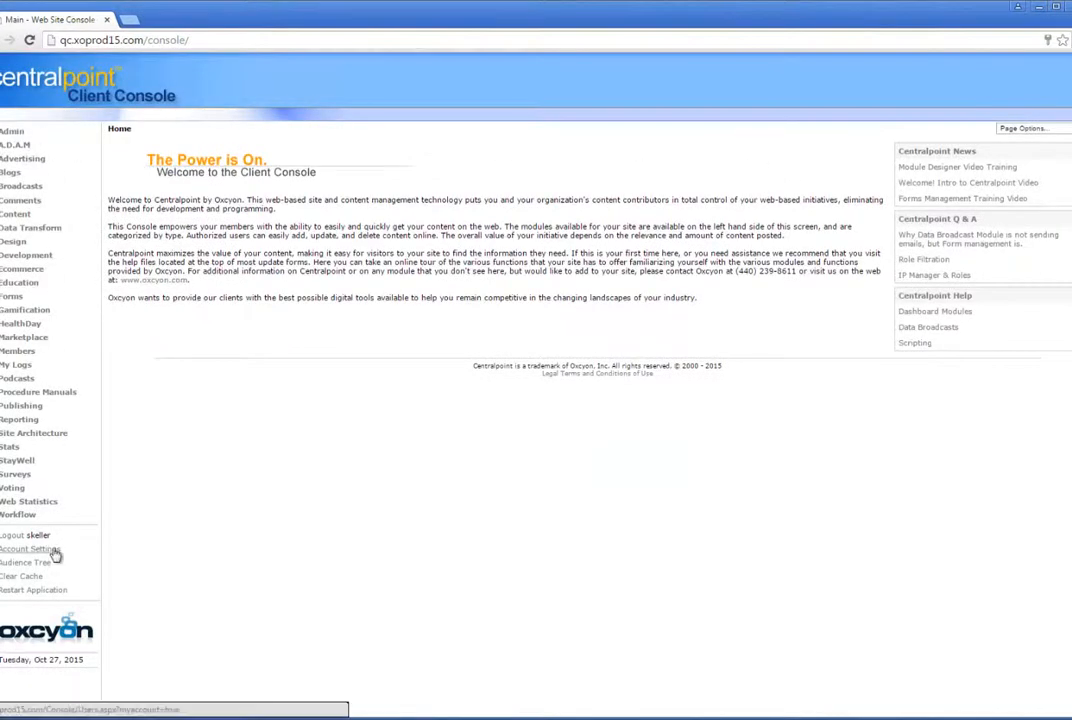
mouse_move(72, 452)
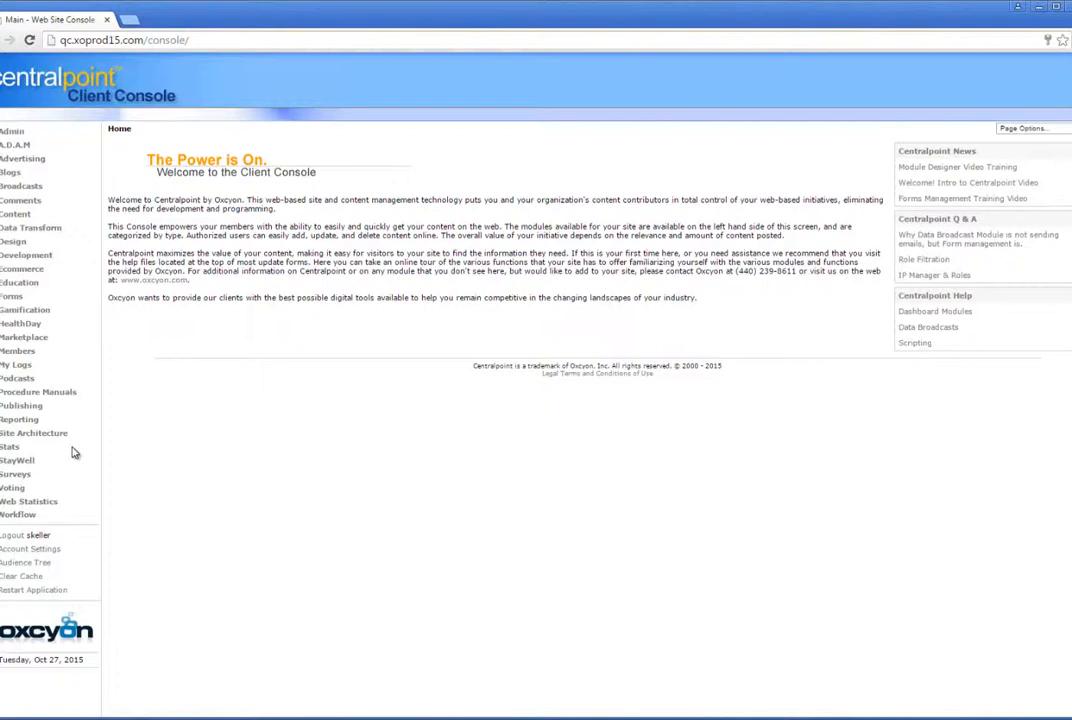
mouse_move(286, 320)
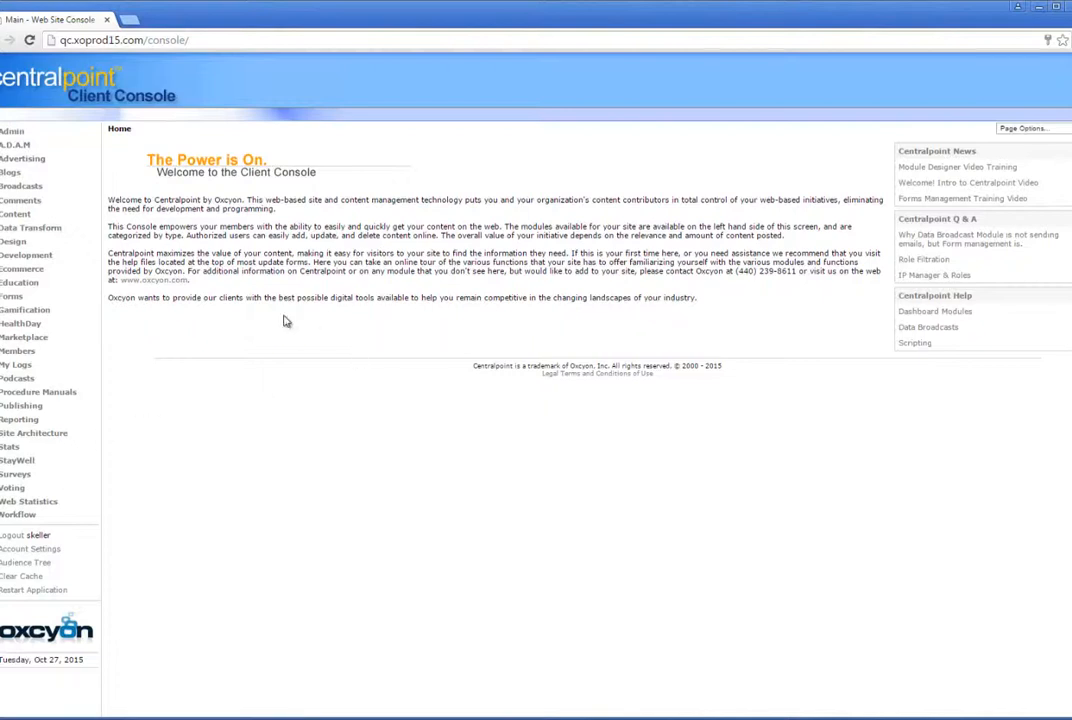
left_click(16, 212)
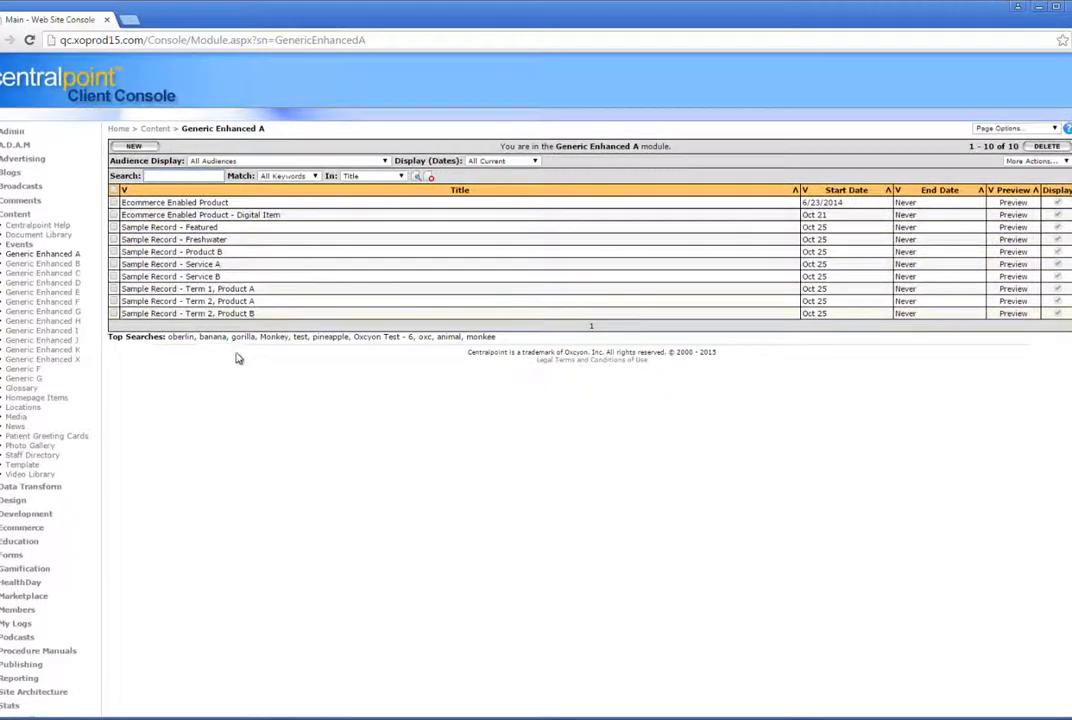
left_click(170, 264)
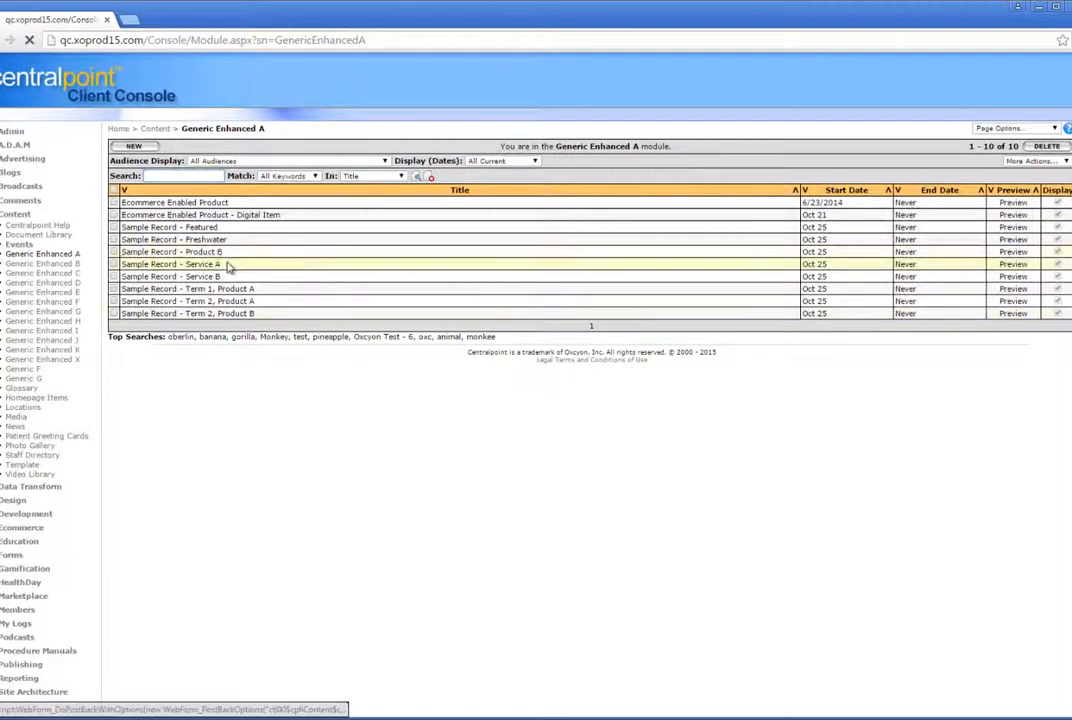
left_click(172, 252)
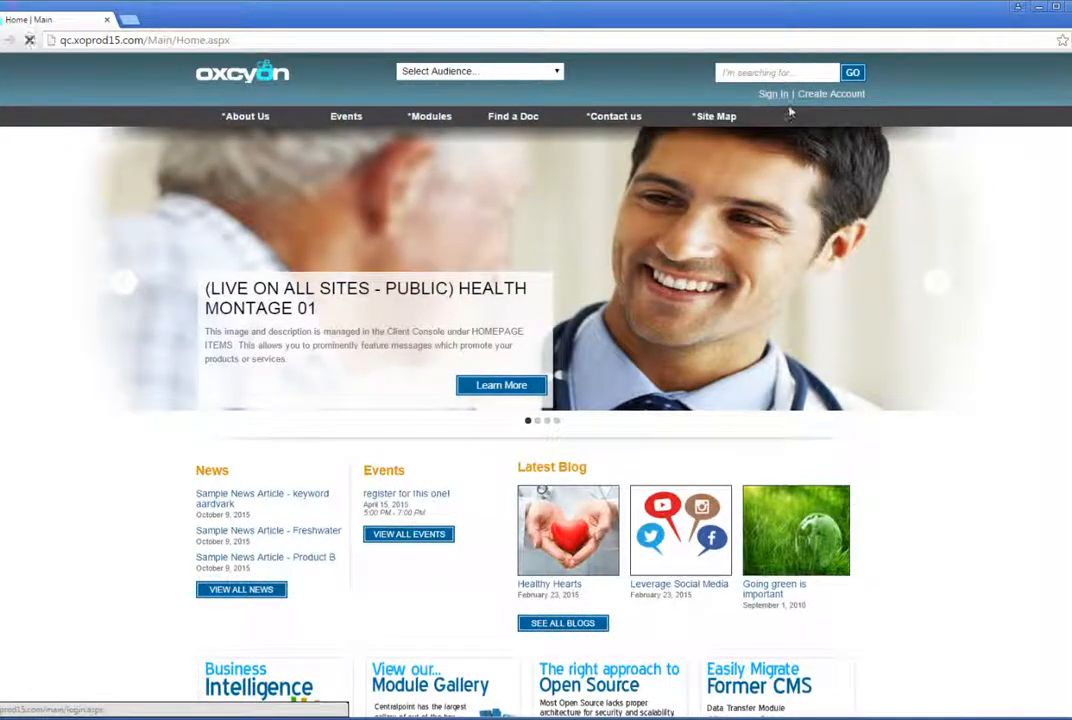
- Sign in through the Oxcyon site's Member Login to reach the Employee Portal home page
left_click(772, 94)
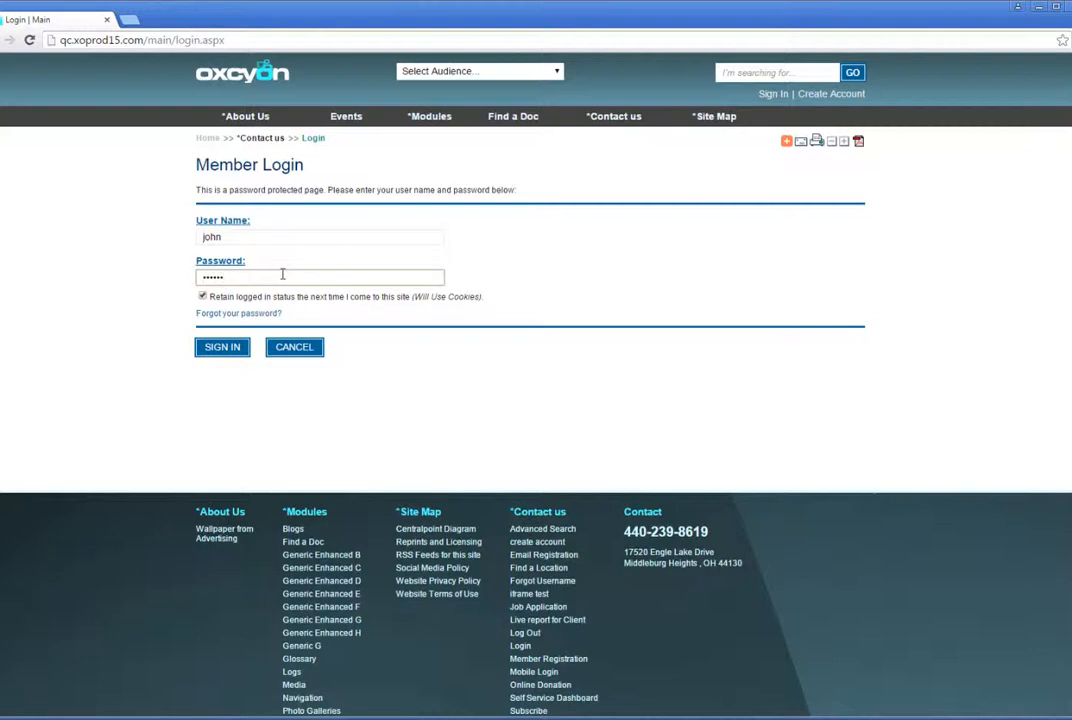
left_click(222, 348)
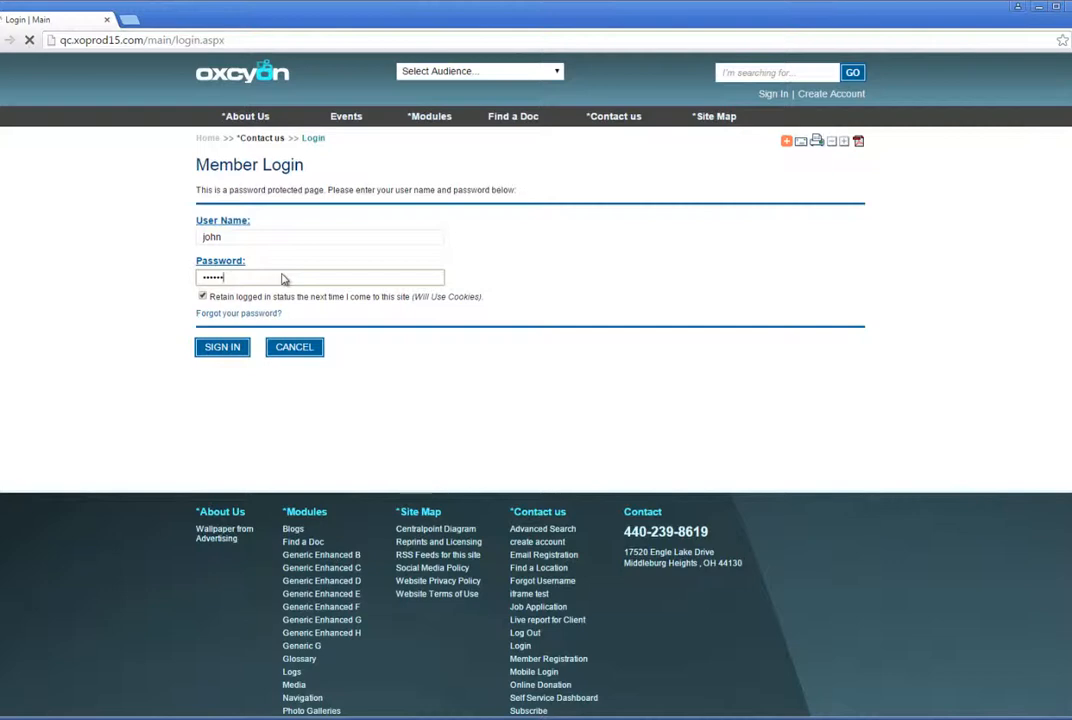
left_click(222, 348)
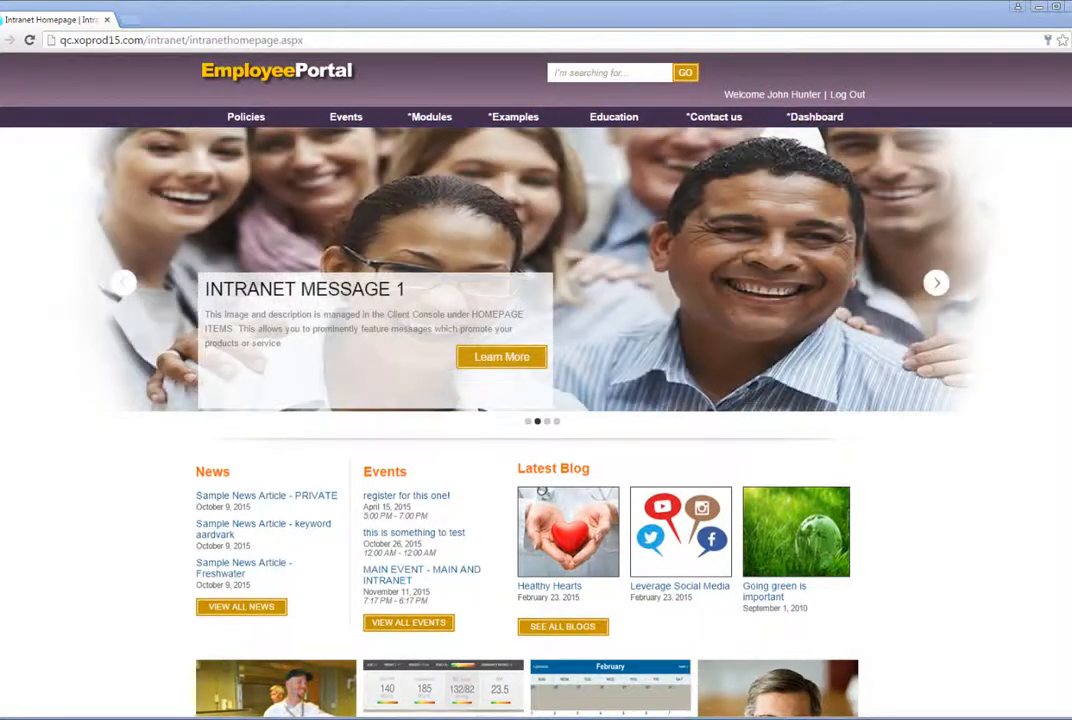
mouse_move(716, 152)
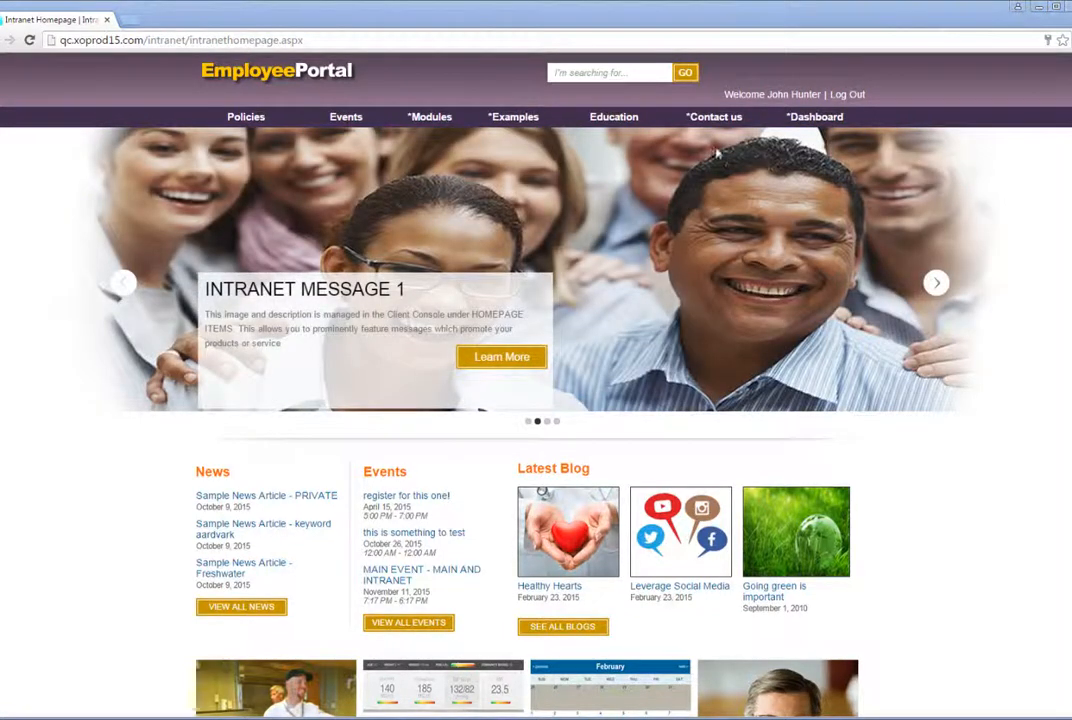
- Go to the personal Dashboard page and show its Events listing
left_click(816, 116)
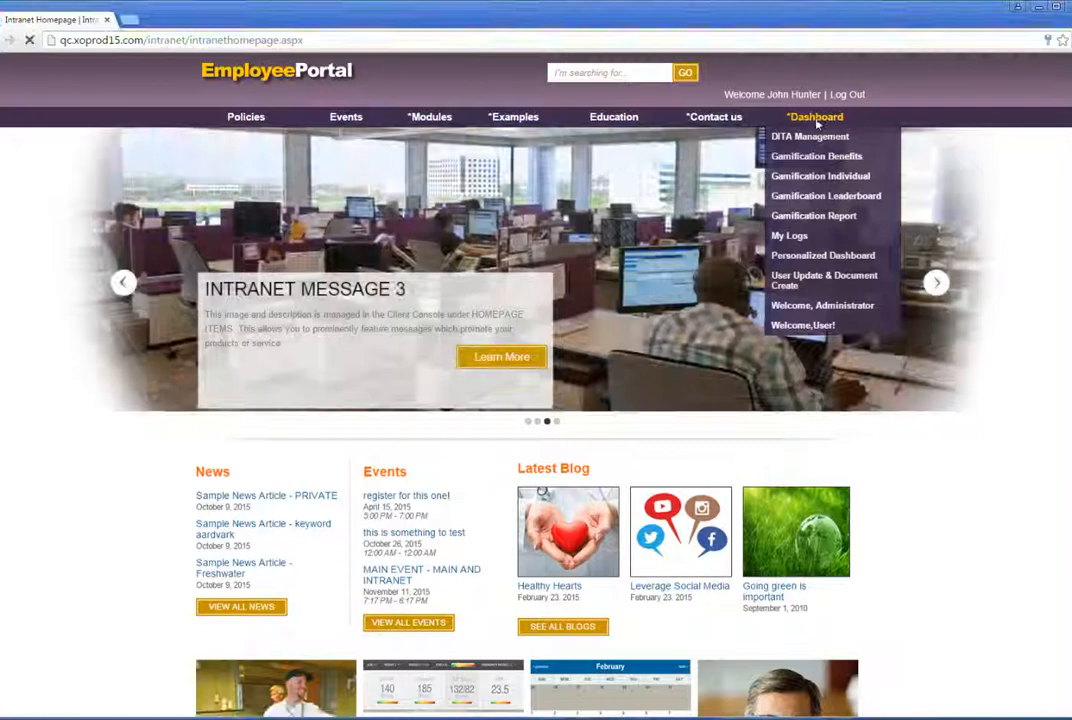
left_click(816, 116)
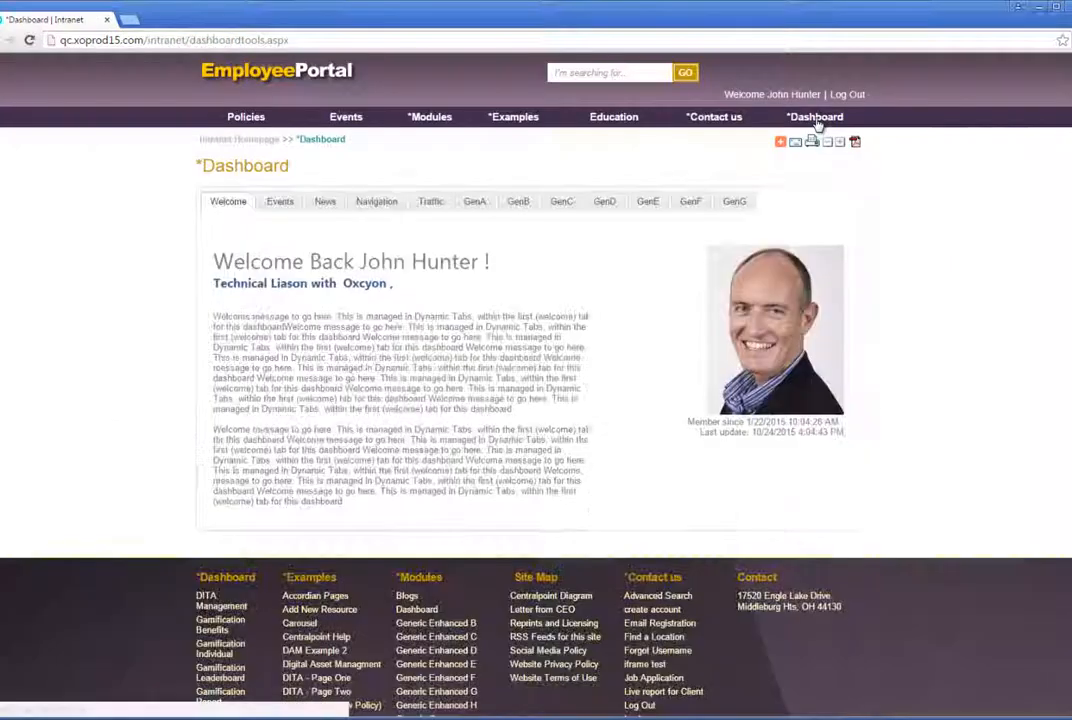
mouse_move(988, 362)
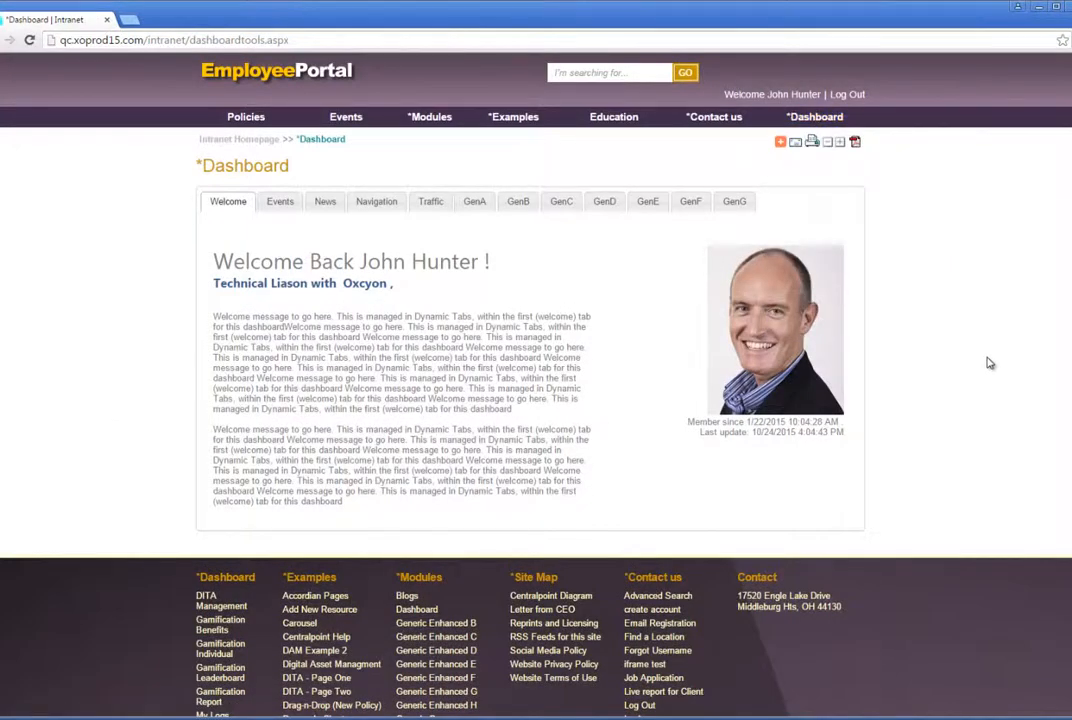
left_click(280, 200)
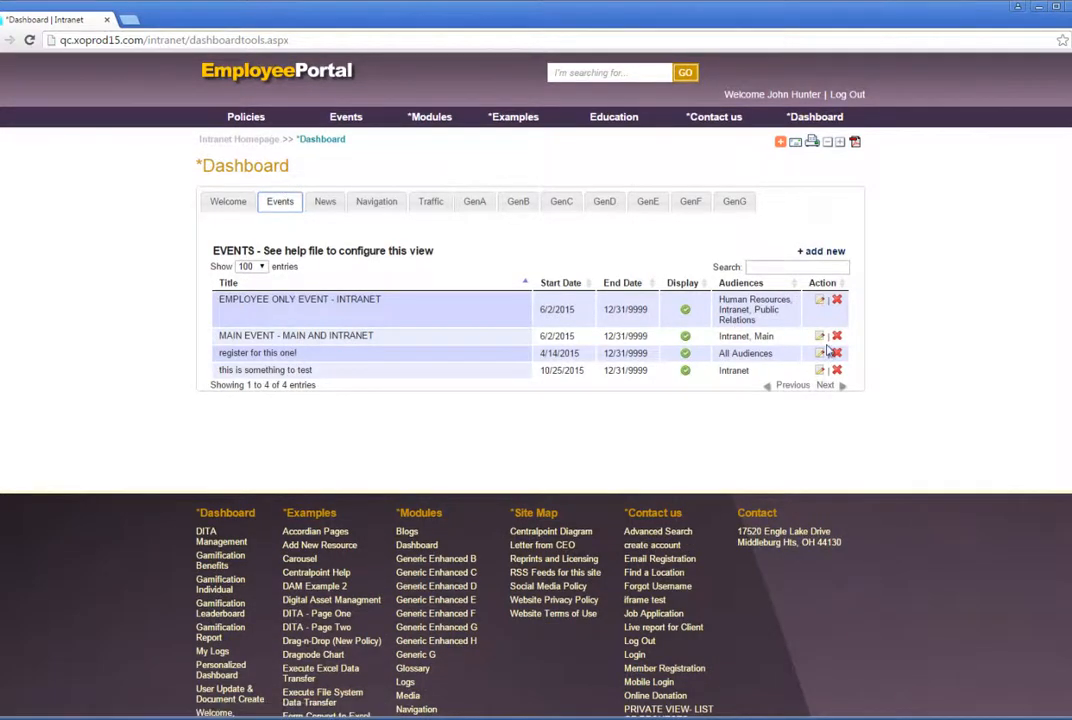
- Review the MAIN EVENT - MAIN AND INTRANET edit form, then return to the Welcome tab
left_click(820, 336)
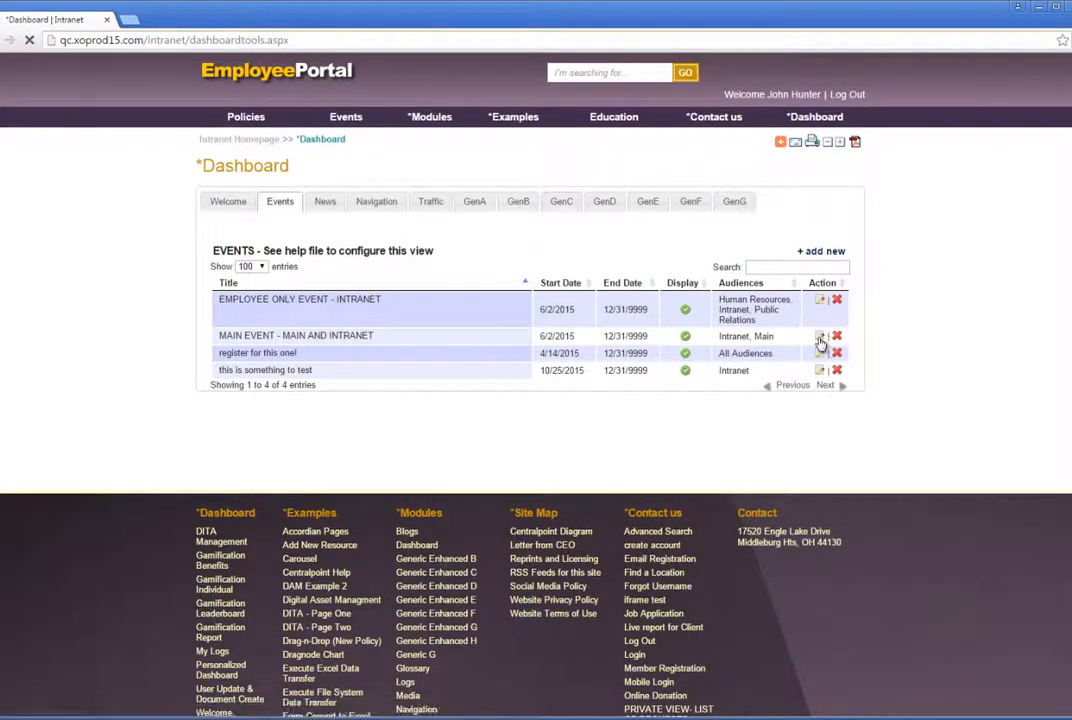
left_click(820, 336)
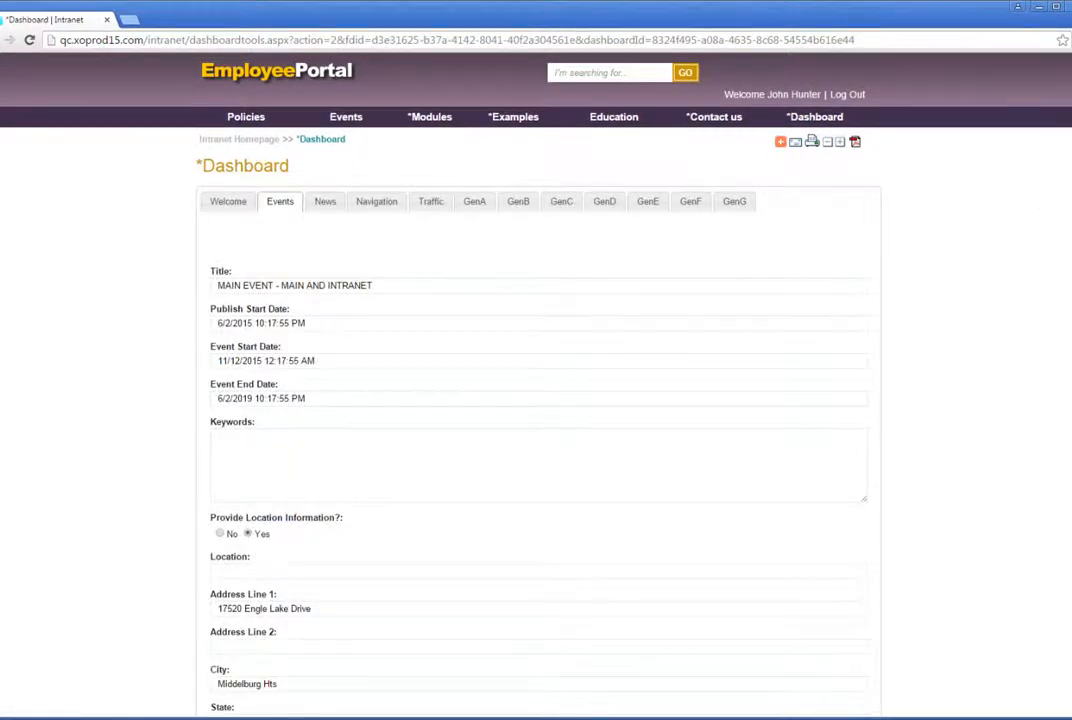
scroll("down", 3)
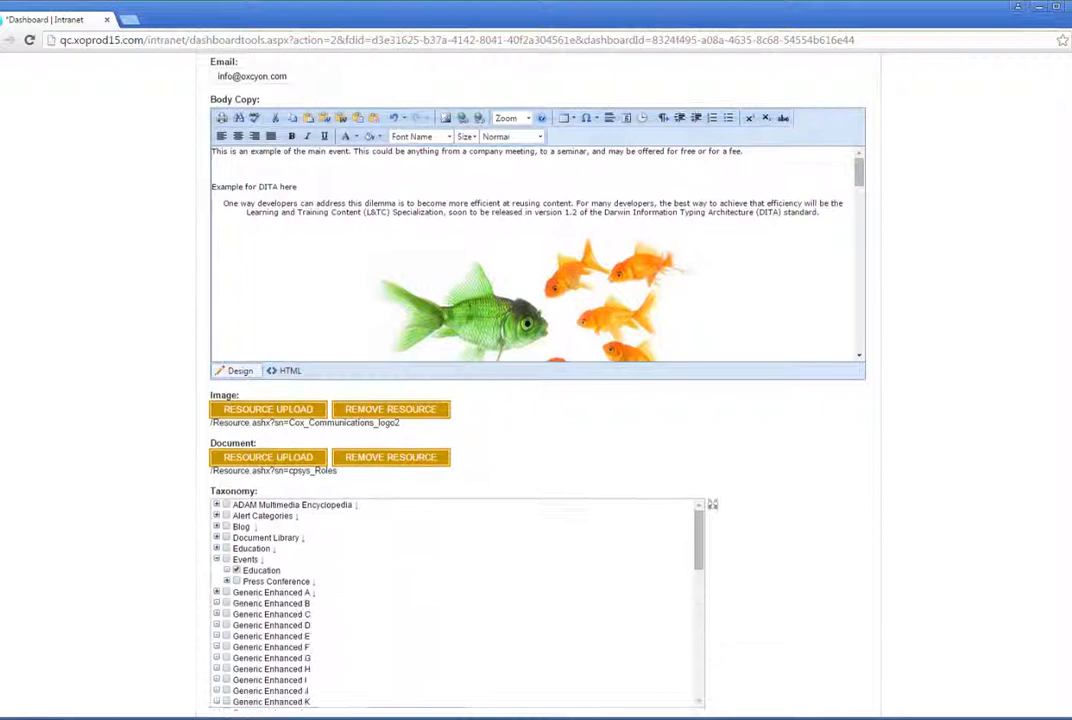
scroll("down", 3)
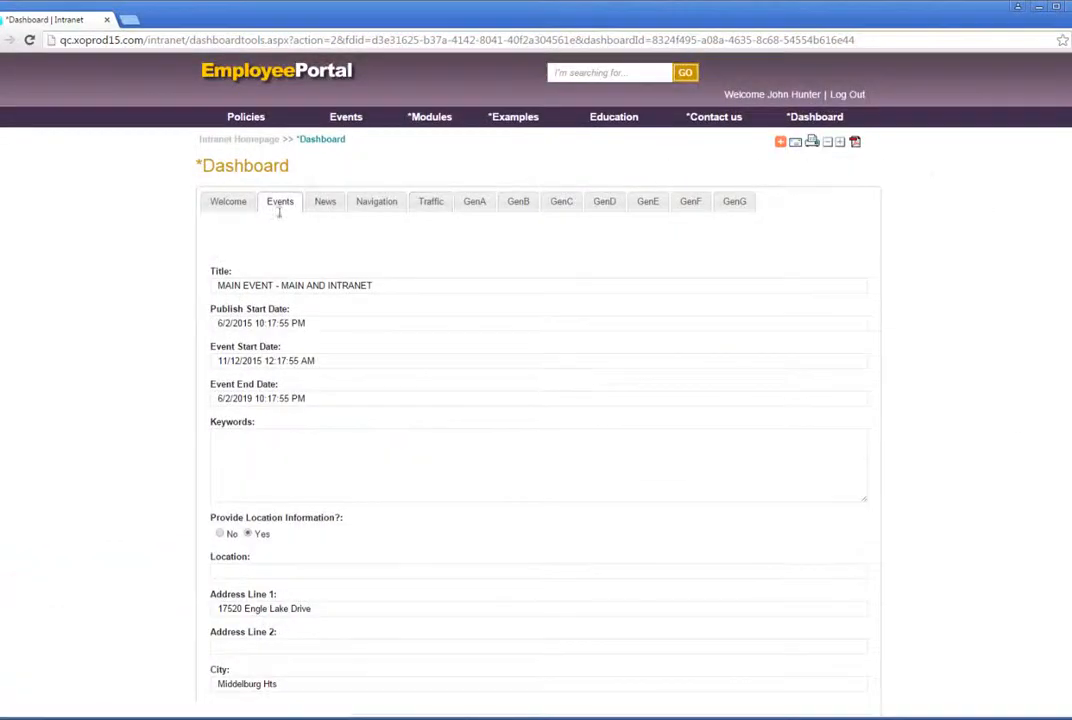
left_click(228, 200)
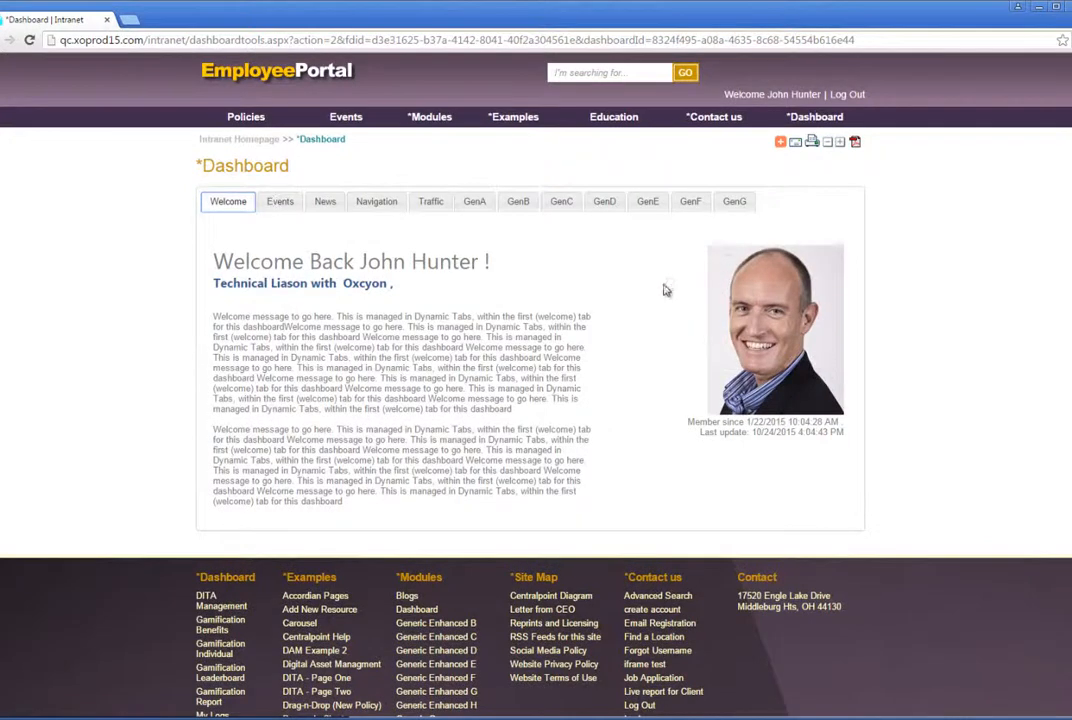
- Filter the dashboard News list by keyword and start a blank new News record
left_click(324, 200)
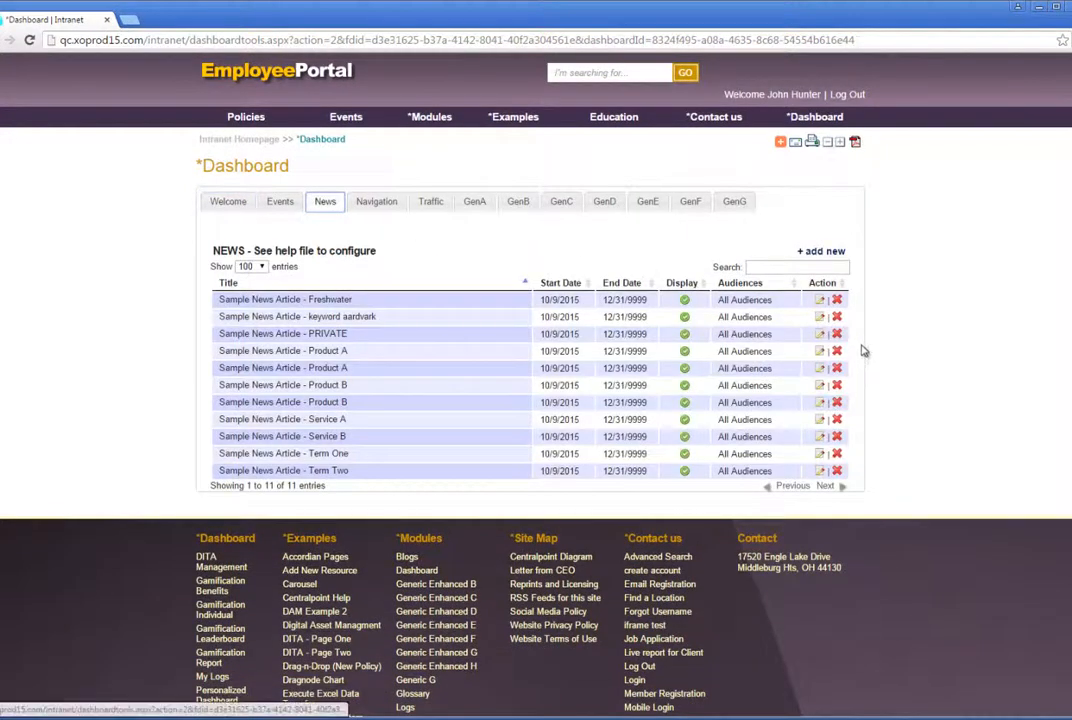
mouse_move(814, 404)
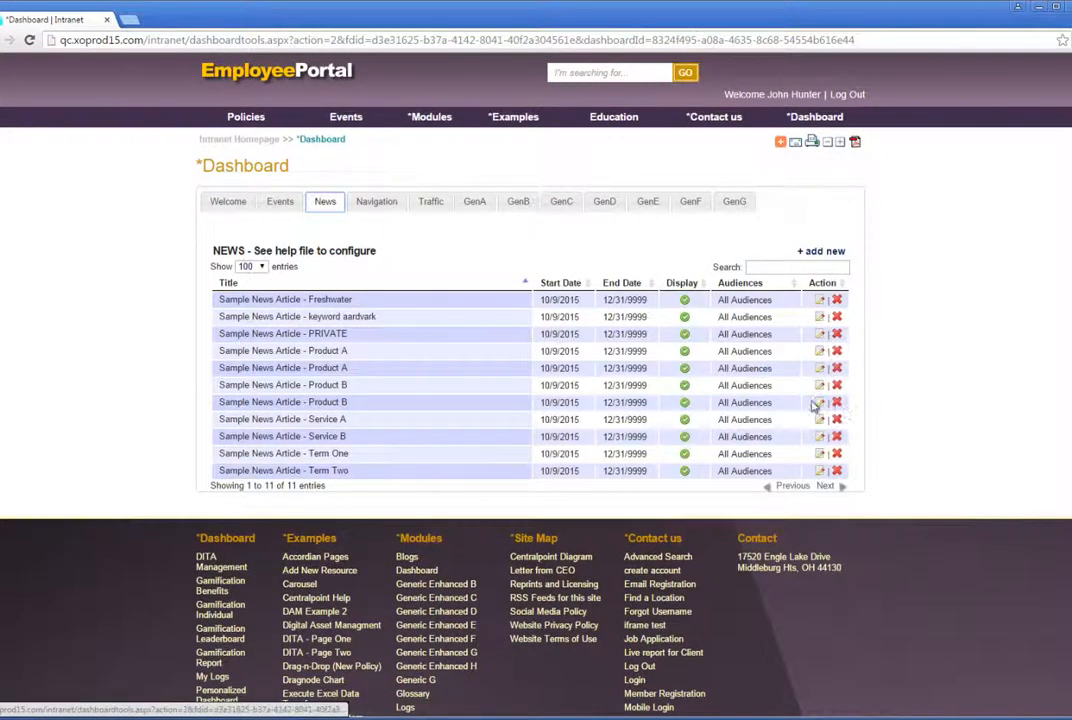
mouse_move(828, 488)
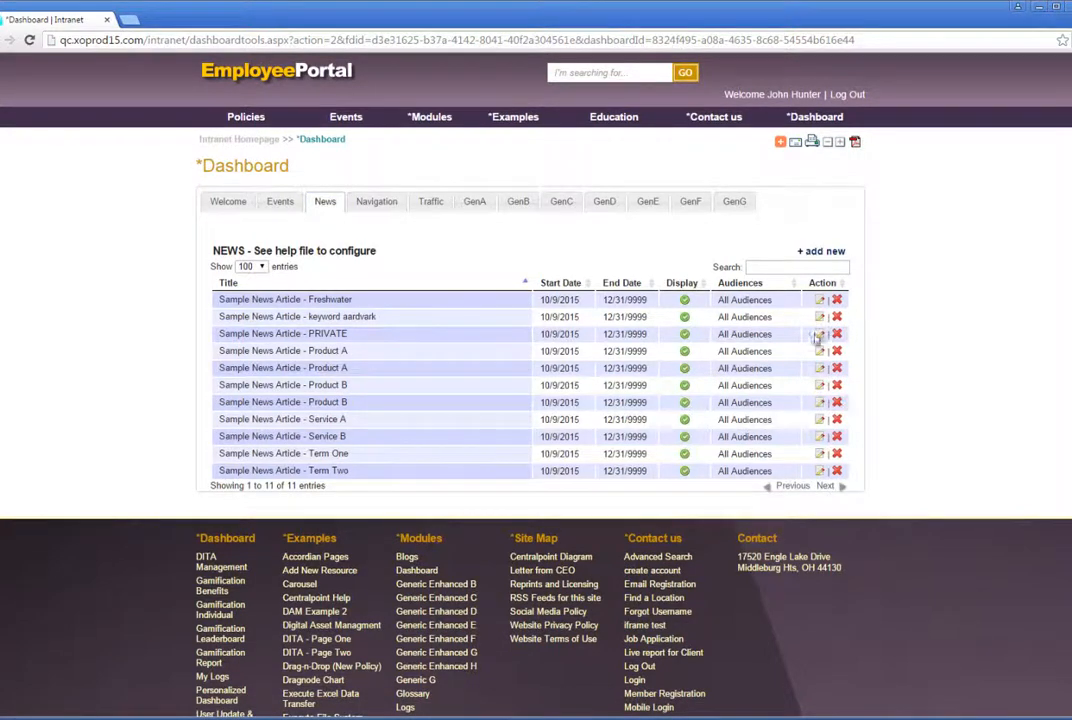
left_click(796, 268)
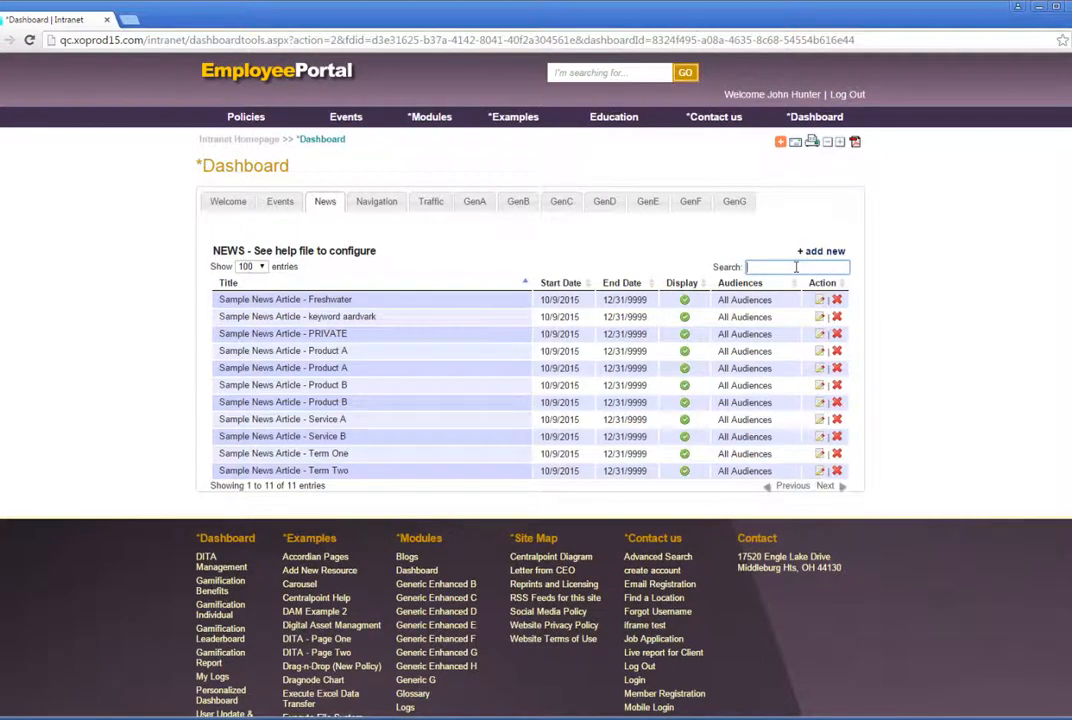
type("keyword")
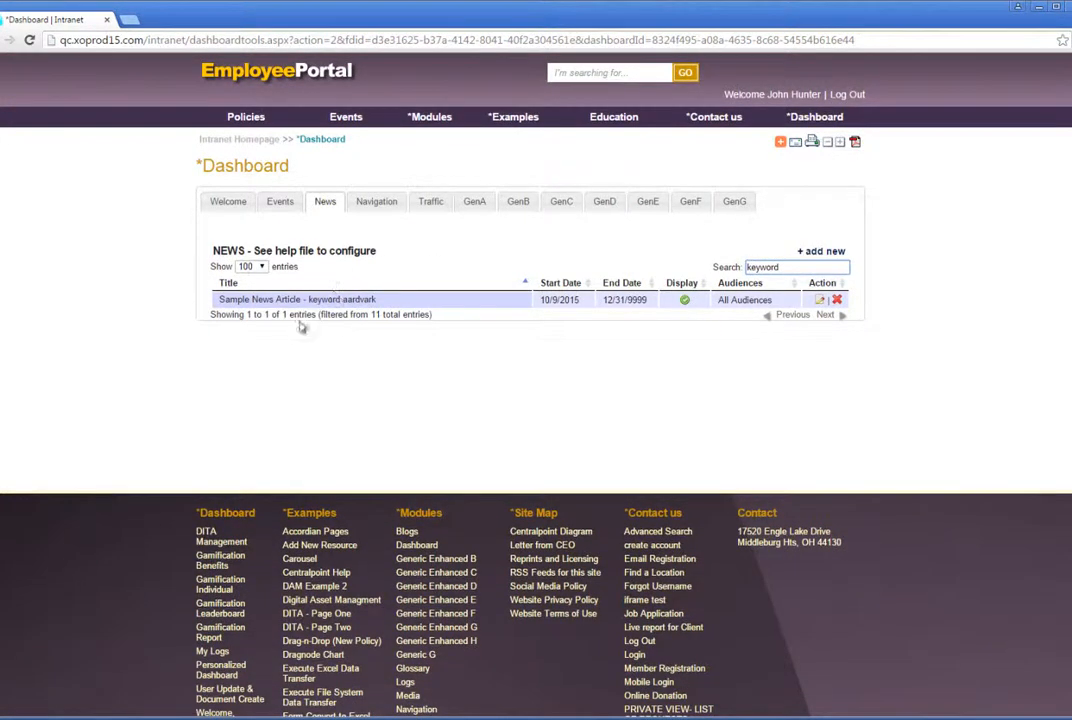
left_click(820, 252)
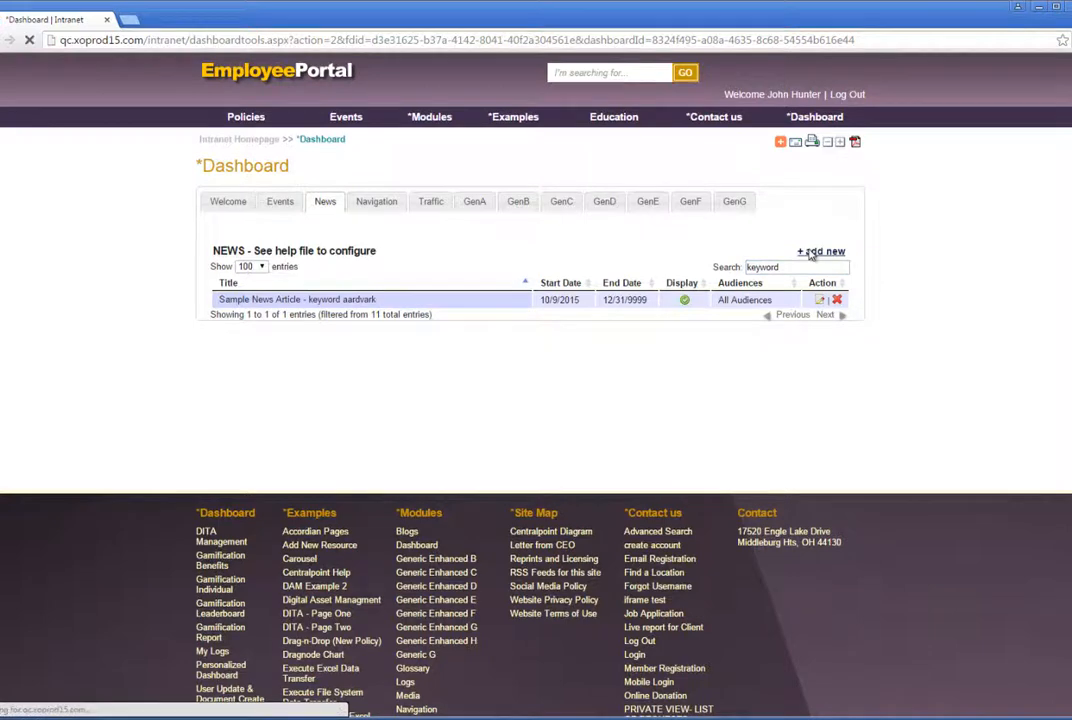
left_click(820, 252)
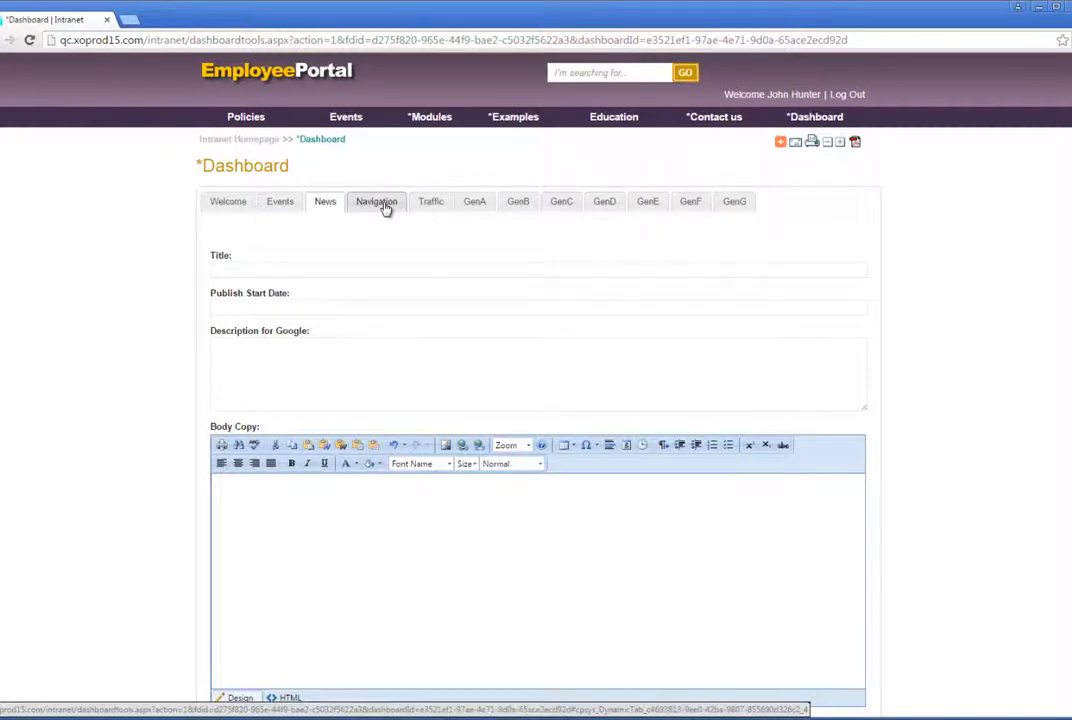
- View the dashboard's Navigation, Generic Enh A and Generic Enh D record lists in turn
left_click(376, 200)
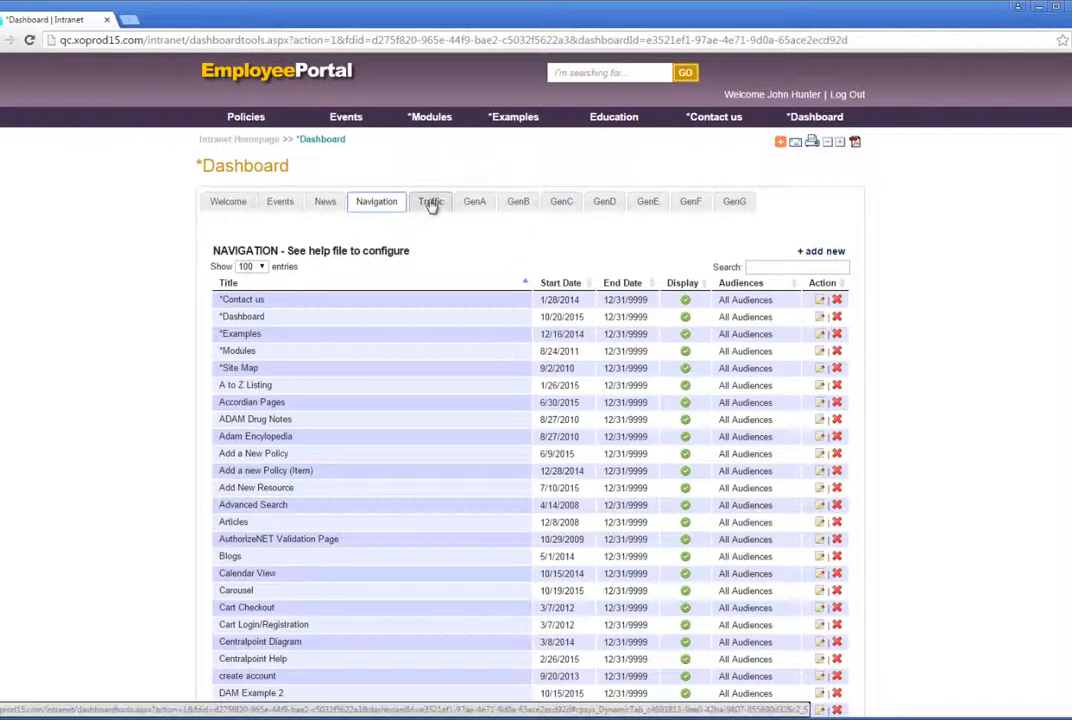
mouse_move(474, 200)
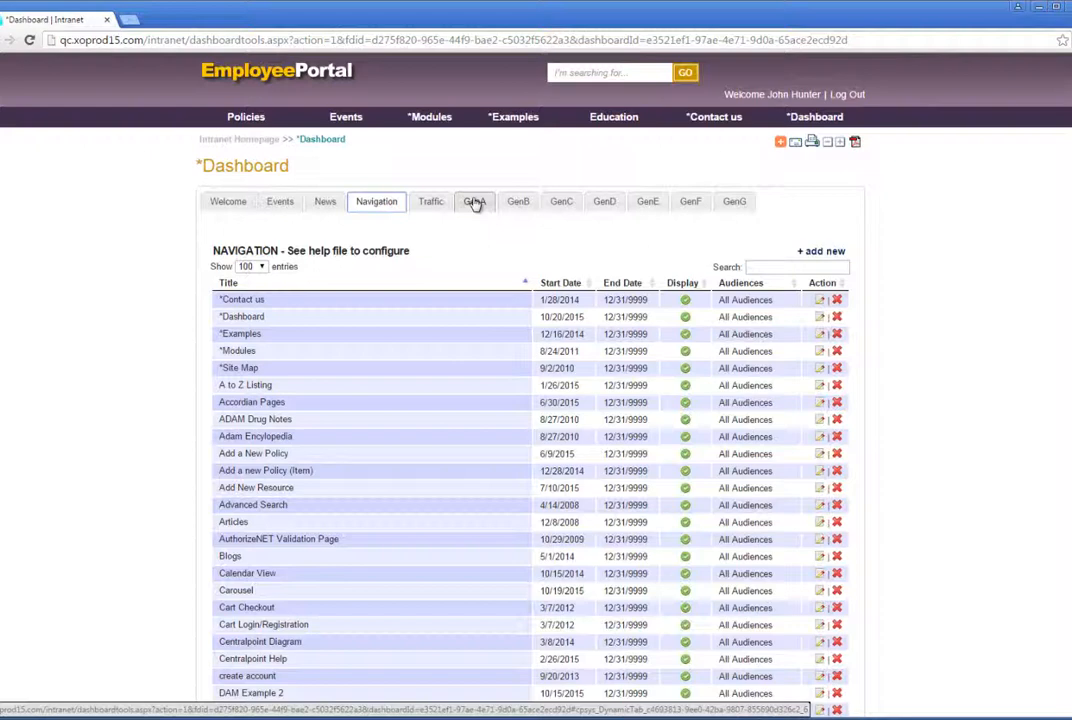
left_click(474, 200)
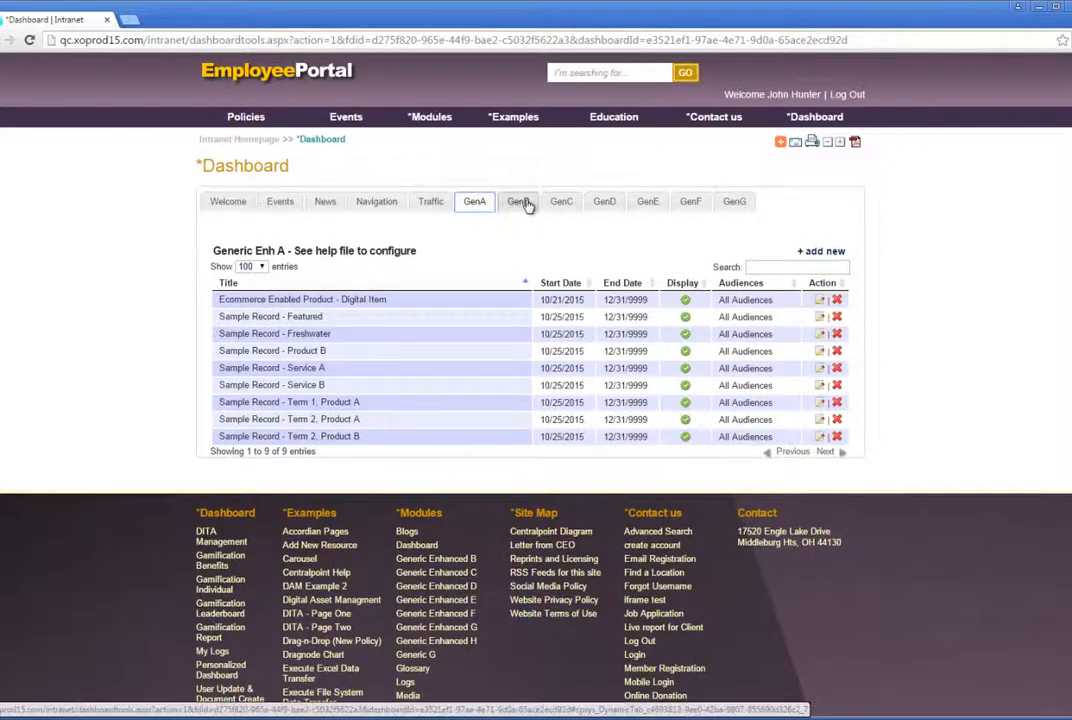
left_click(604, 200)
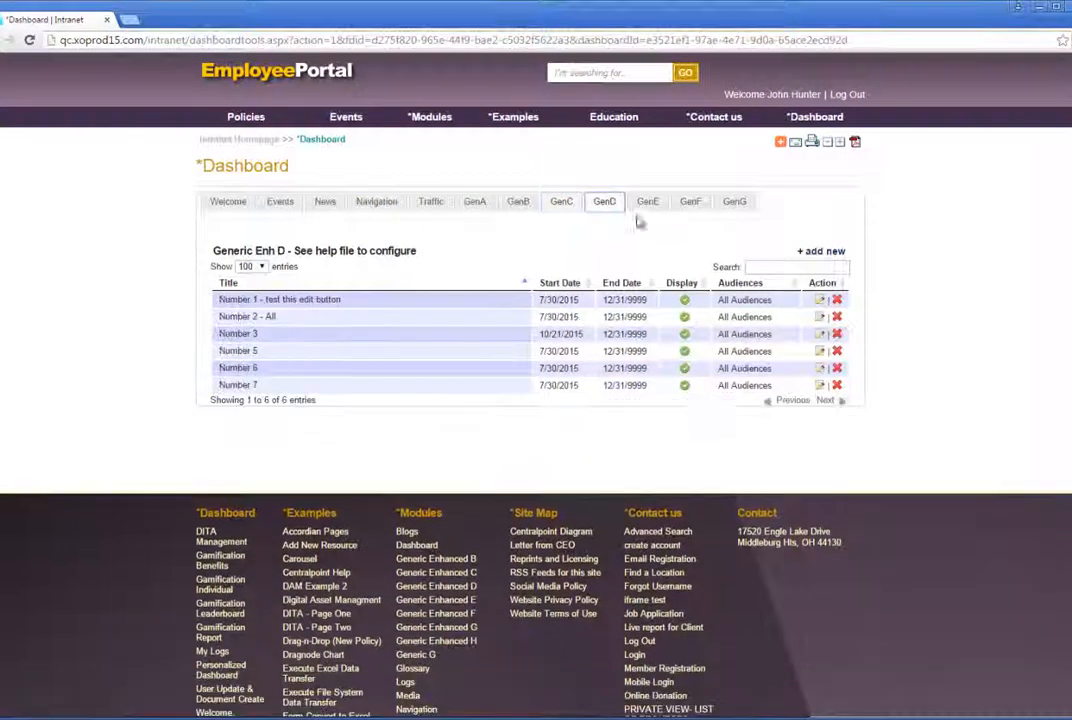
left_click(604, 200)
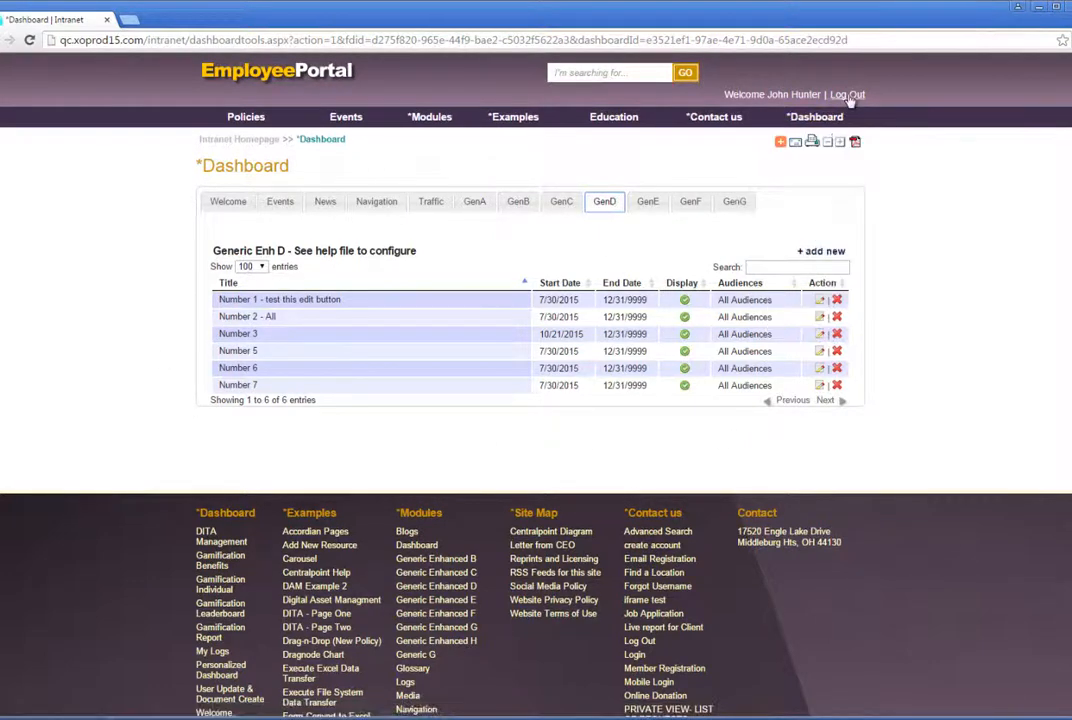
- Log out of the portal, sign in at /console and show the Administrators list
left_click(846, 94)
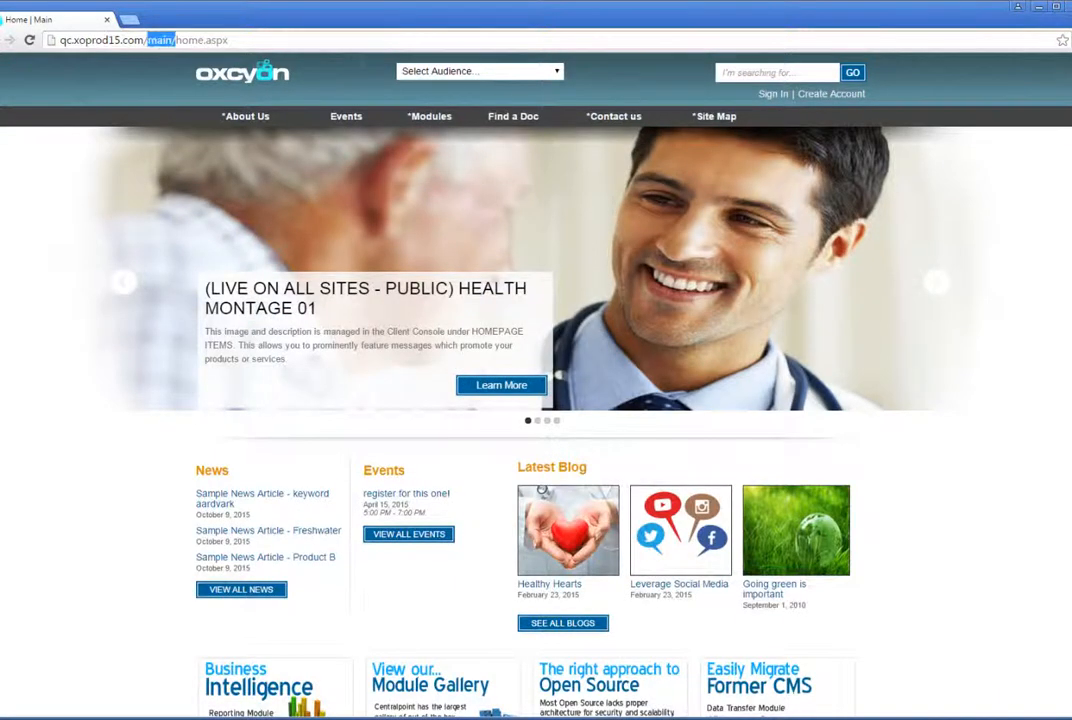
type("console")
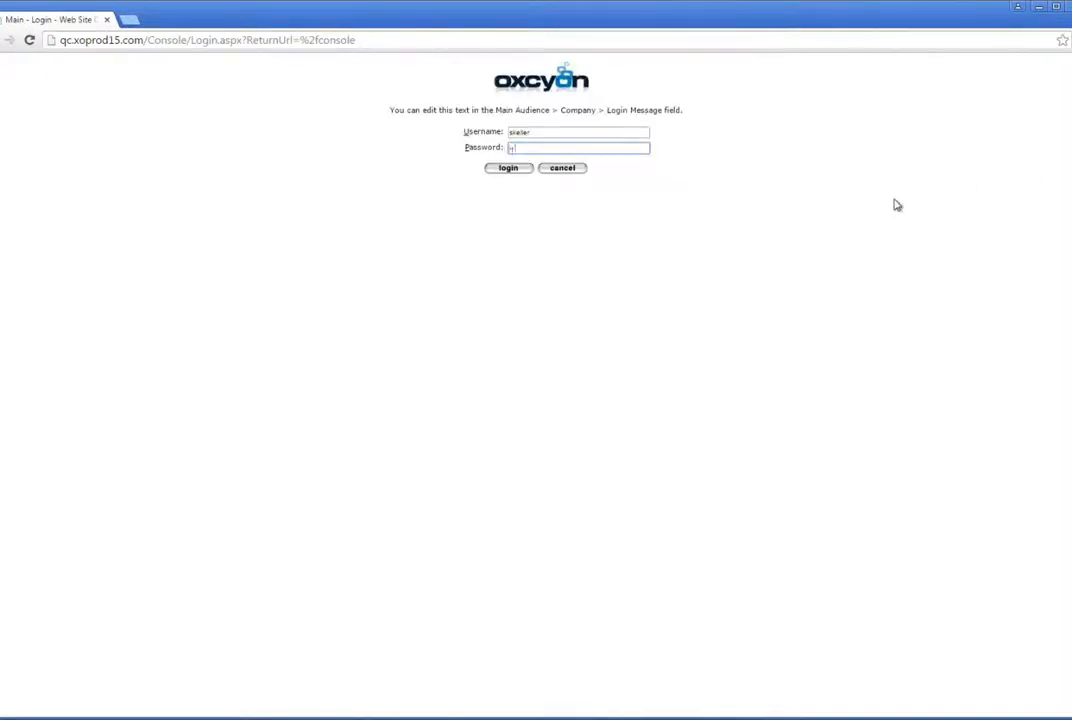
left_click(508, 168)
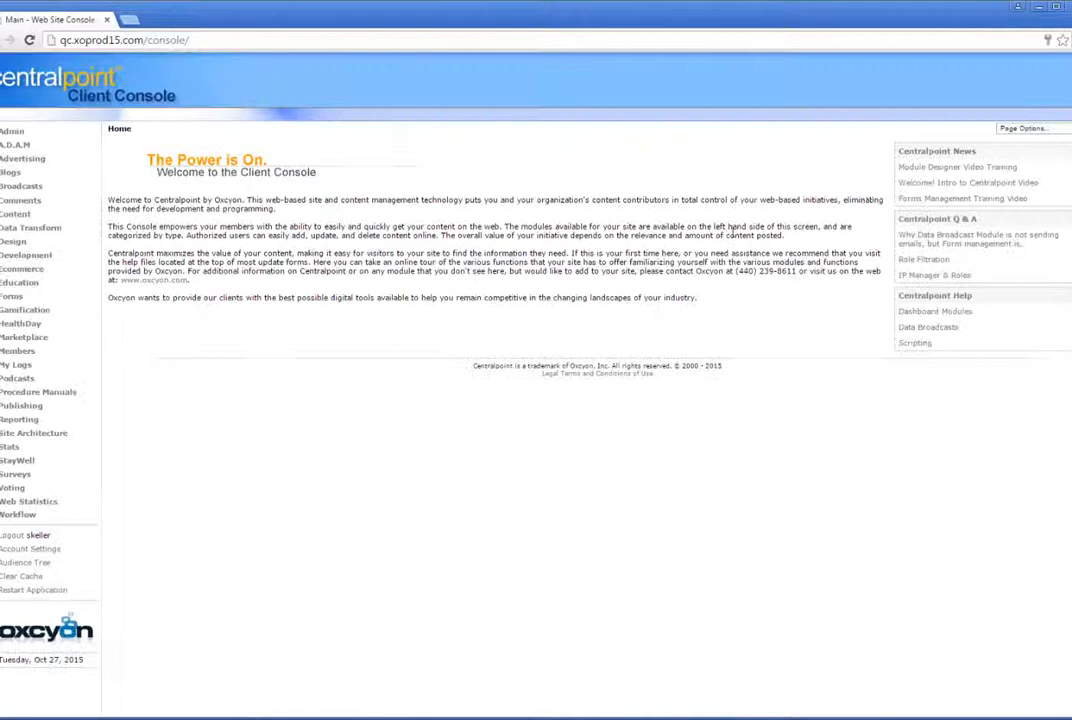
left_click(34, 432)
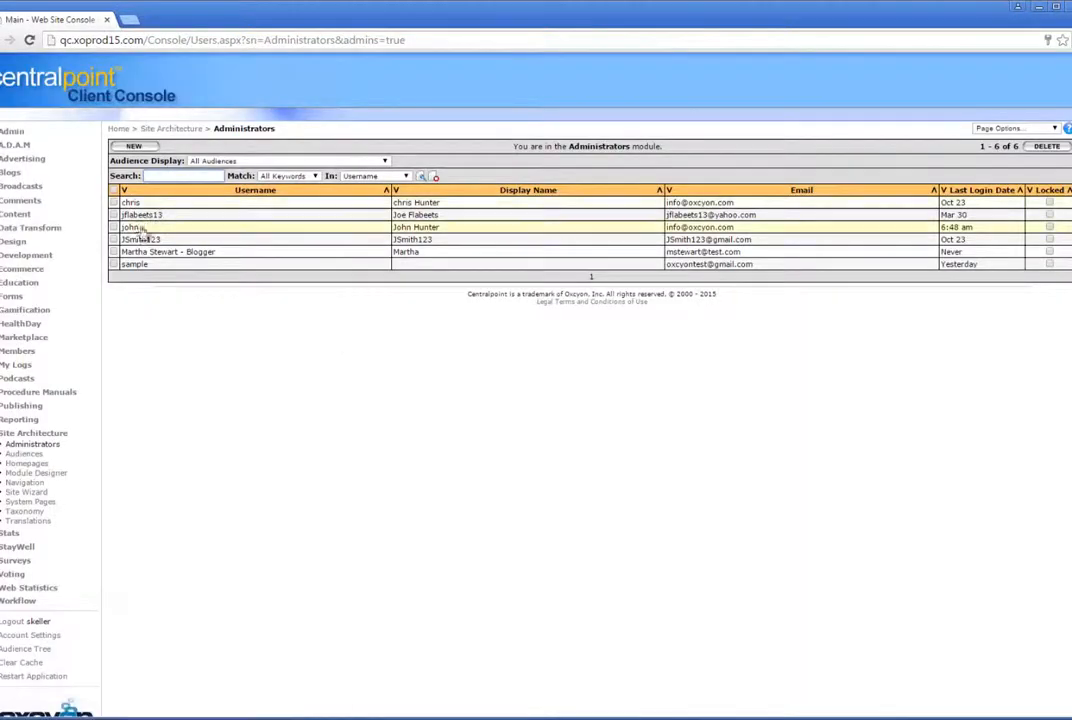
left_click(132, 228)
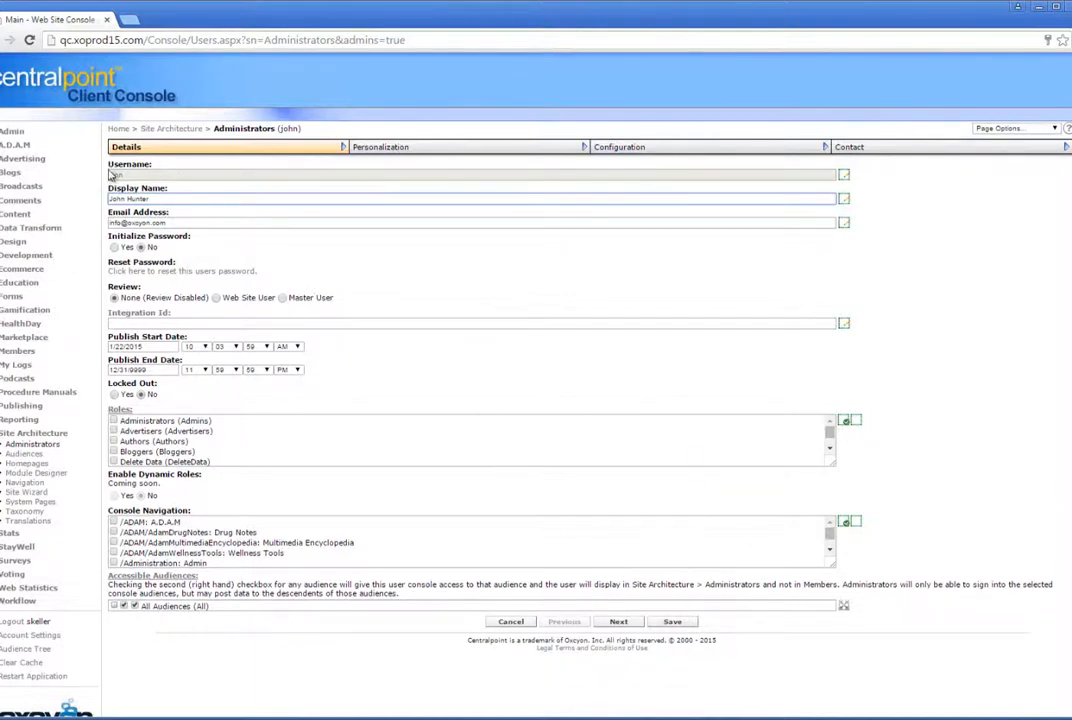
mouse_move(848, 564)
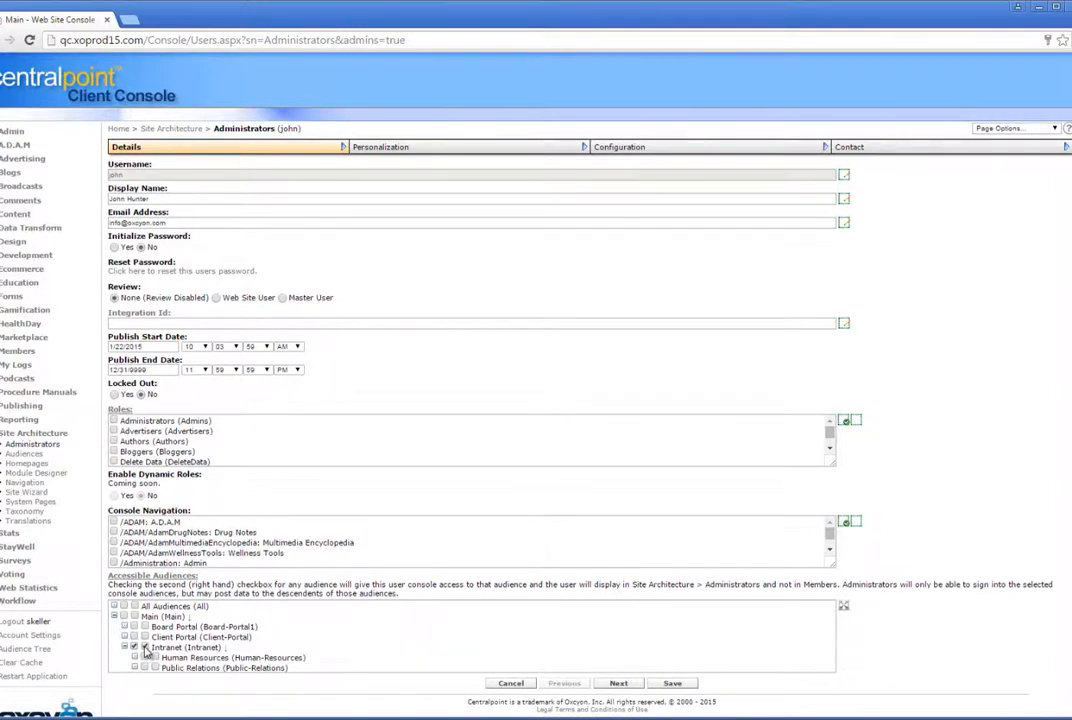
left_click(132, 648)
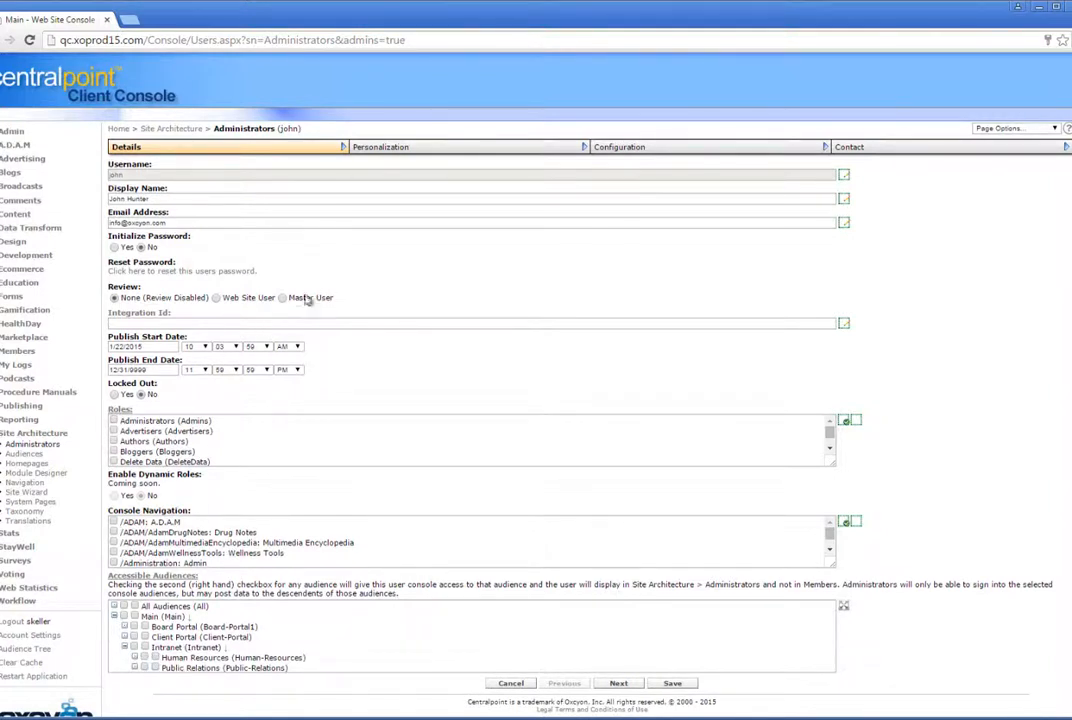
left_click(216, 298)
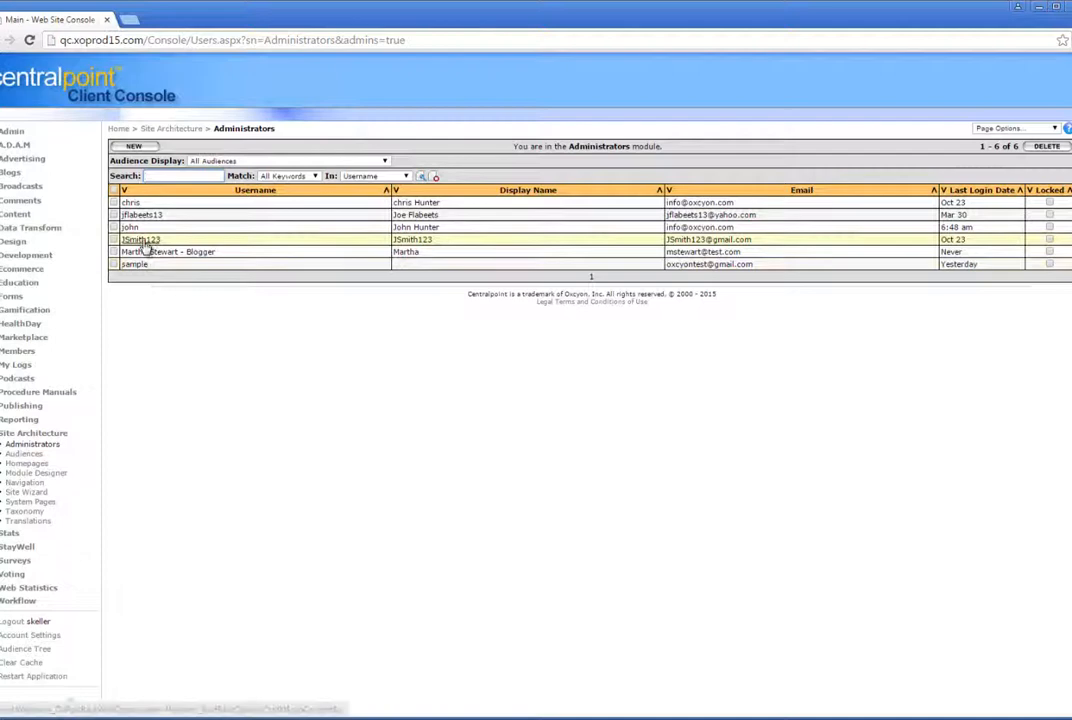
left_click(130, 228)
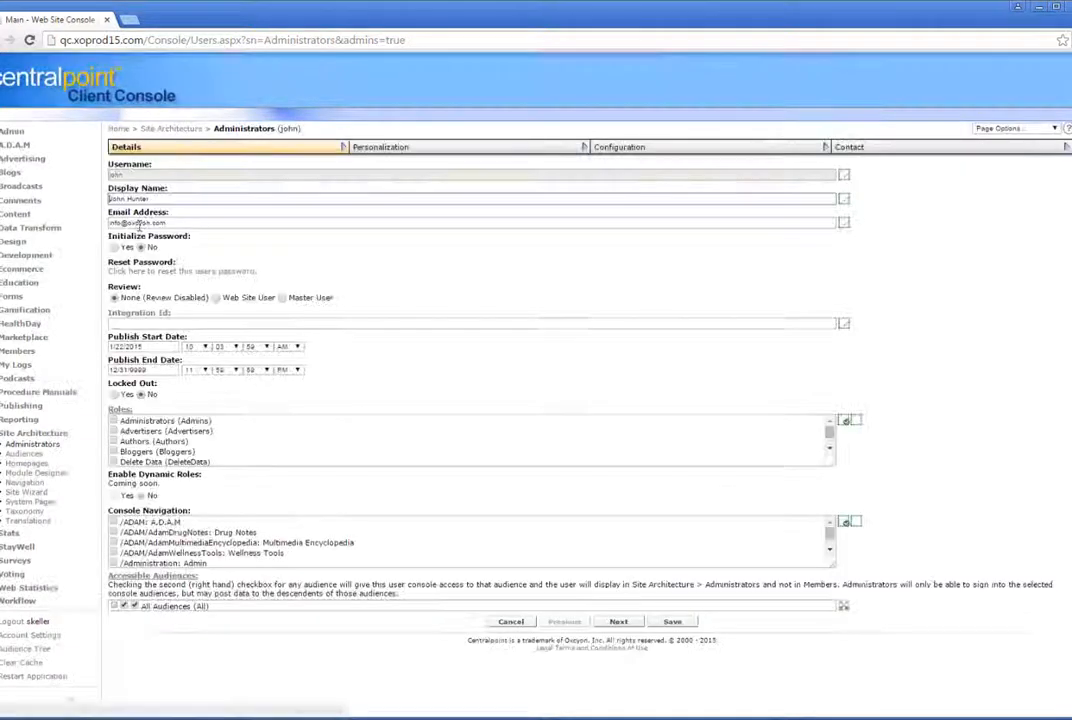
left_click(848, 146)
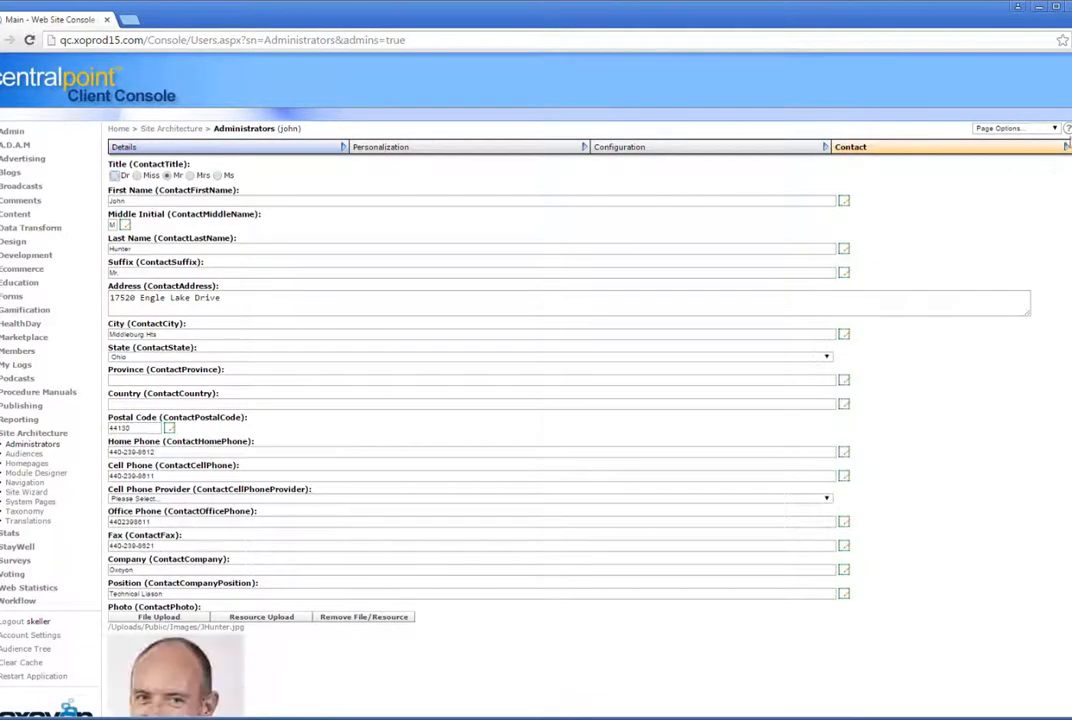
scroll("down", 3)
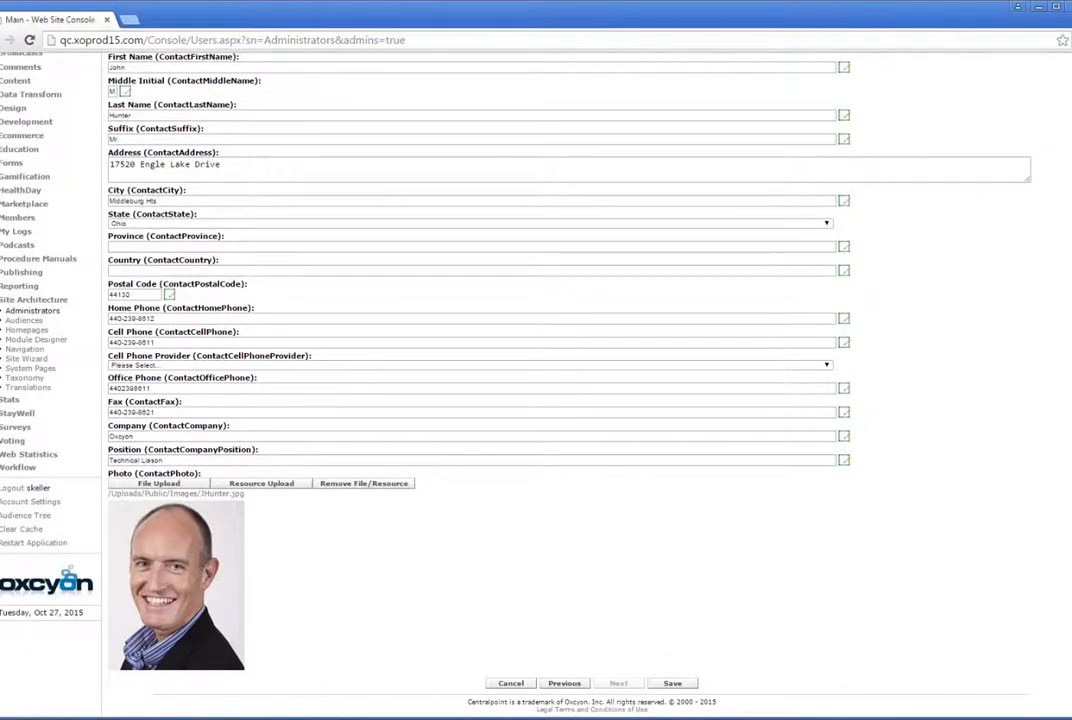
scroll("up", 3)
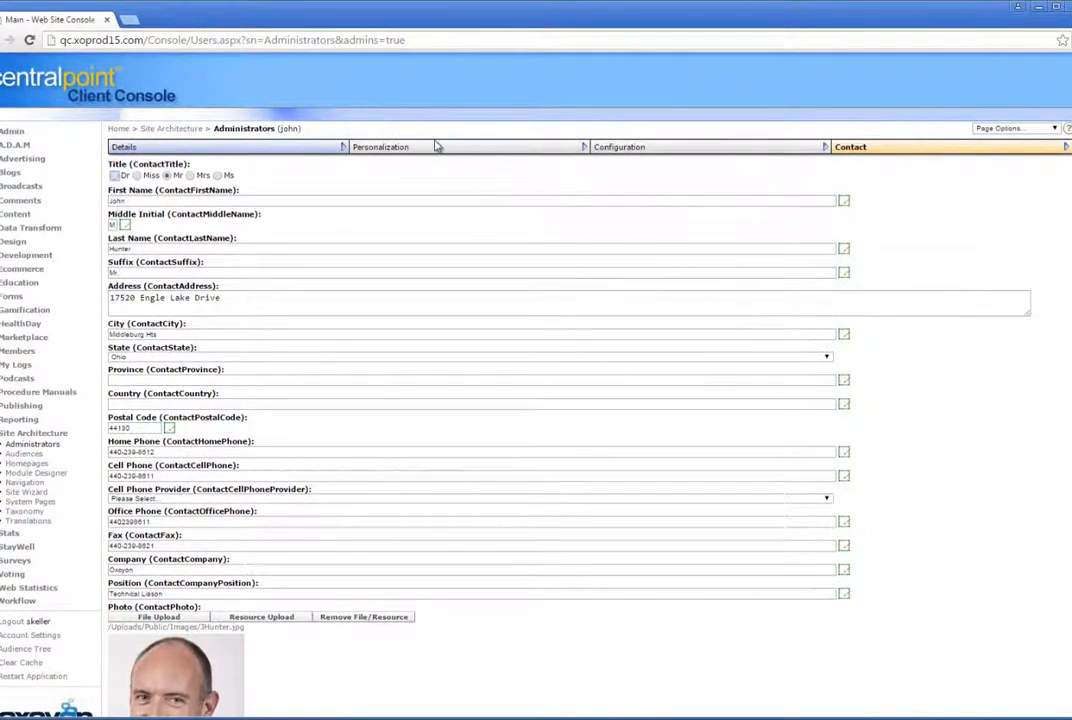
left_click(244, 128)
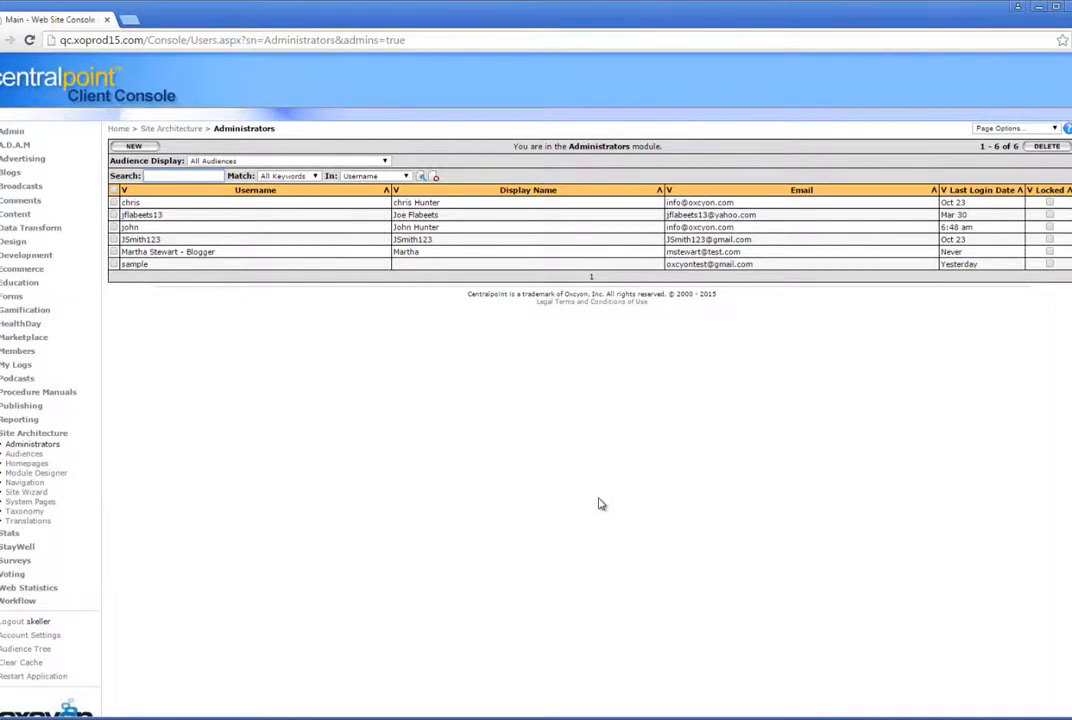
mouse_move(396, 508)
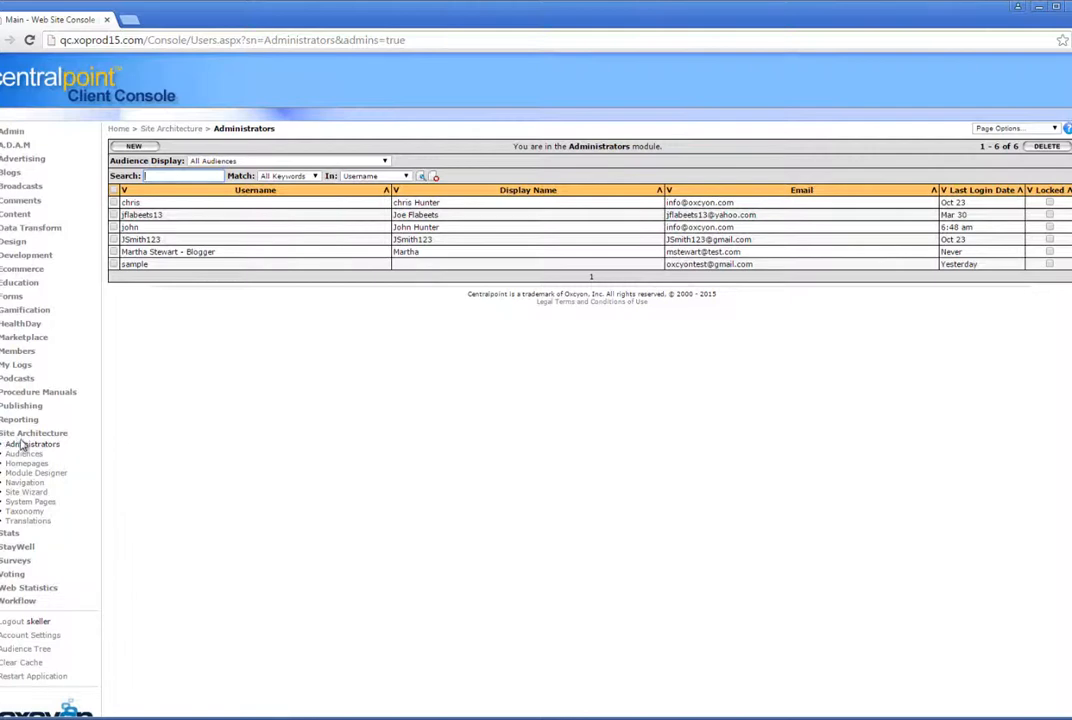
mouse_move(318, 404)
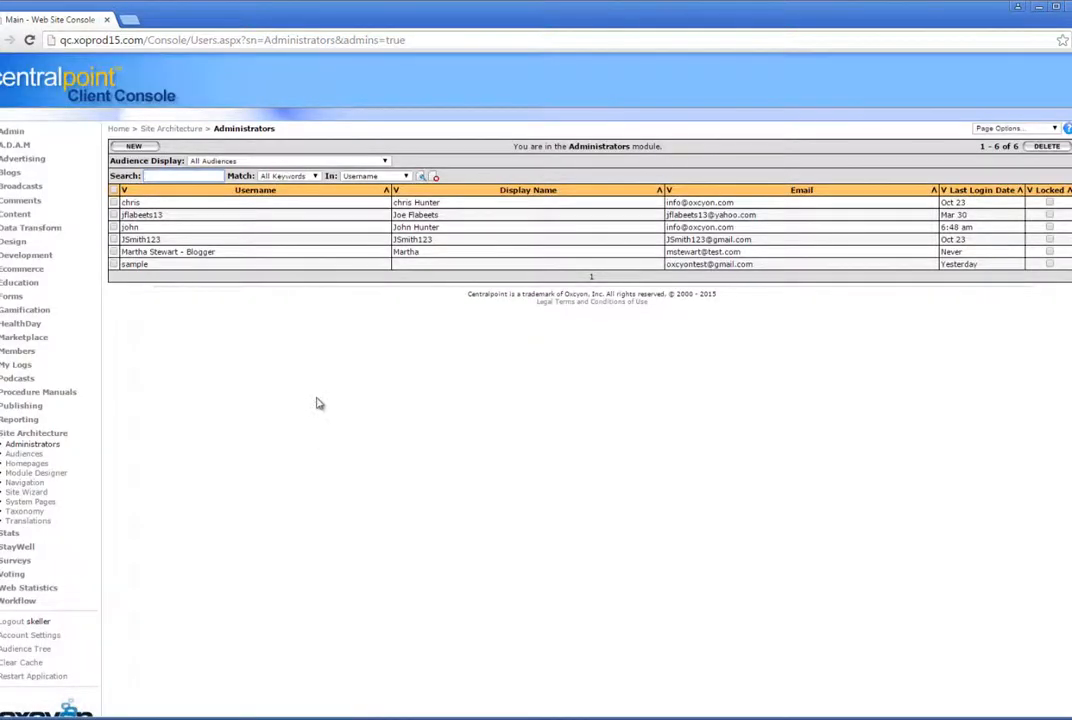
- Go through Site Architecture and Forms to the Admin Template Gallery list
left_click(34, 432)
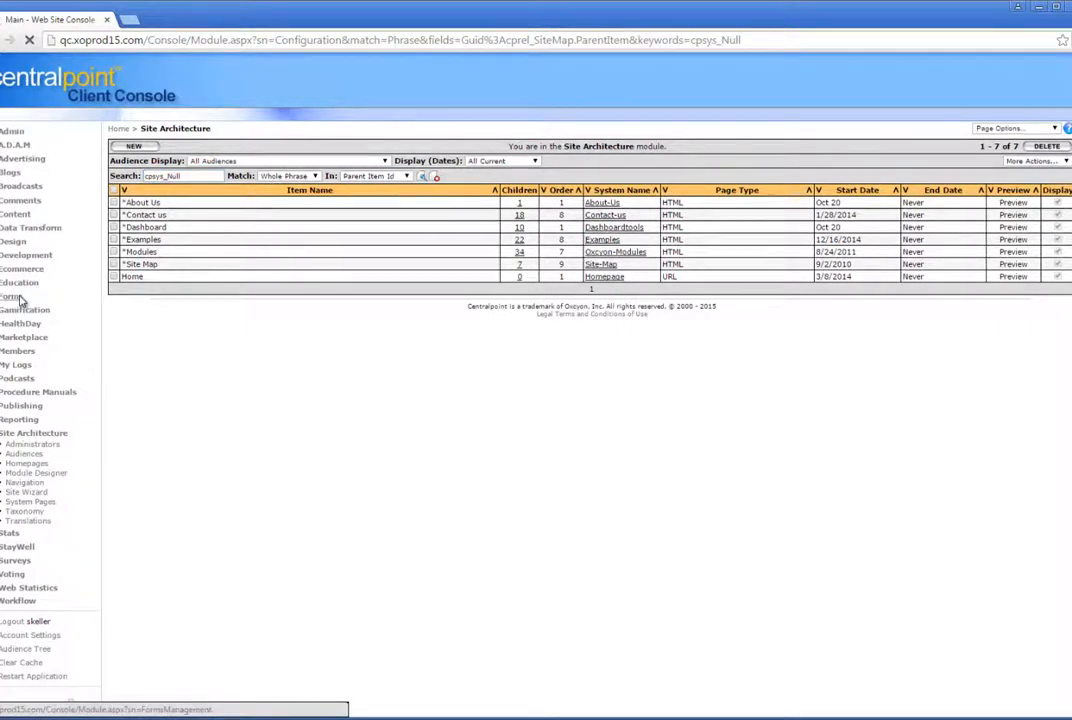
left_click(10, 296)
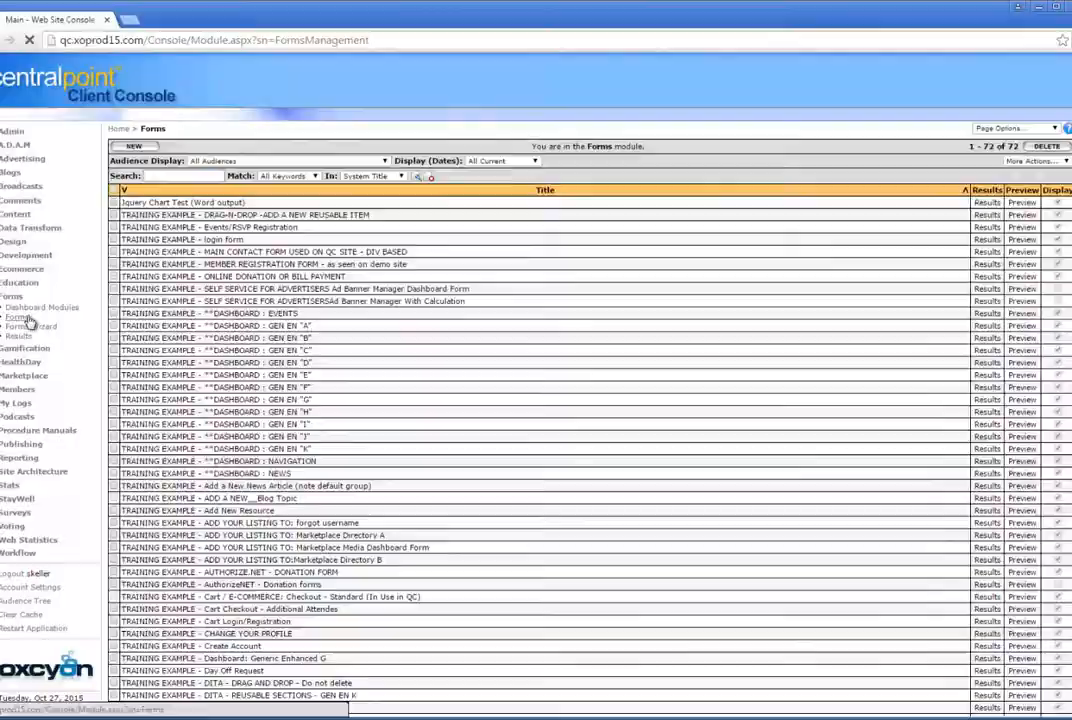
left_click(16, 316)
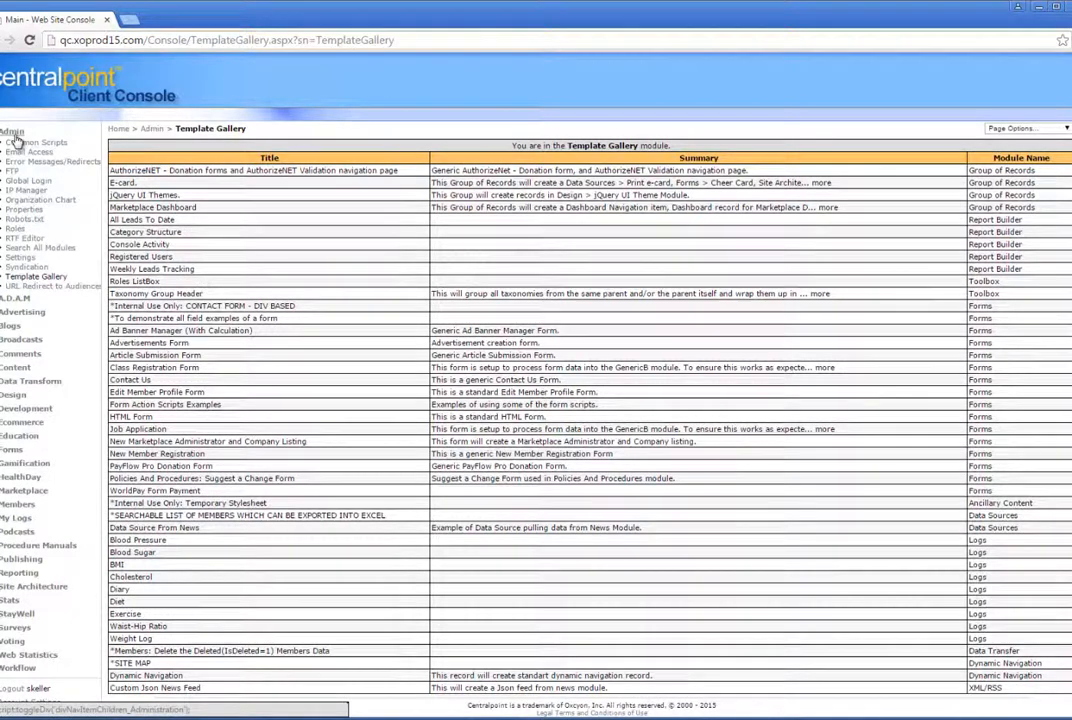
- Collapse the Admin menu and edit the TRAINING EXAMPLE - DASHBOARD - NEWS form
left_click(12, 132)
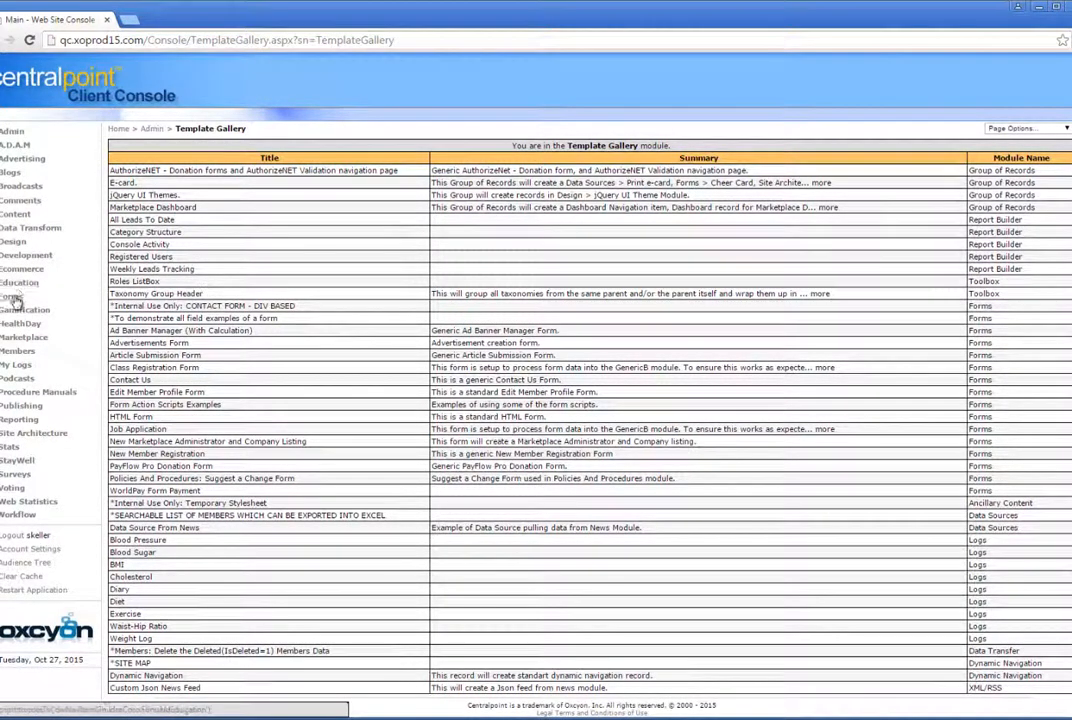
left_click(10, 296)
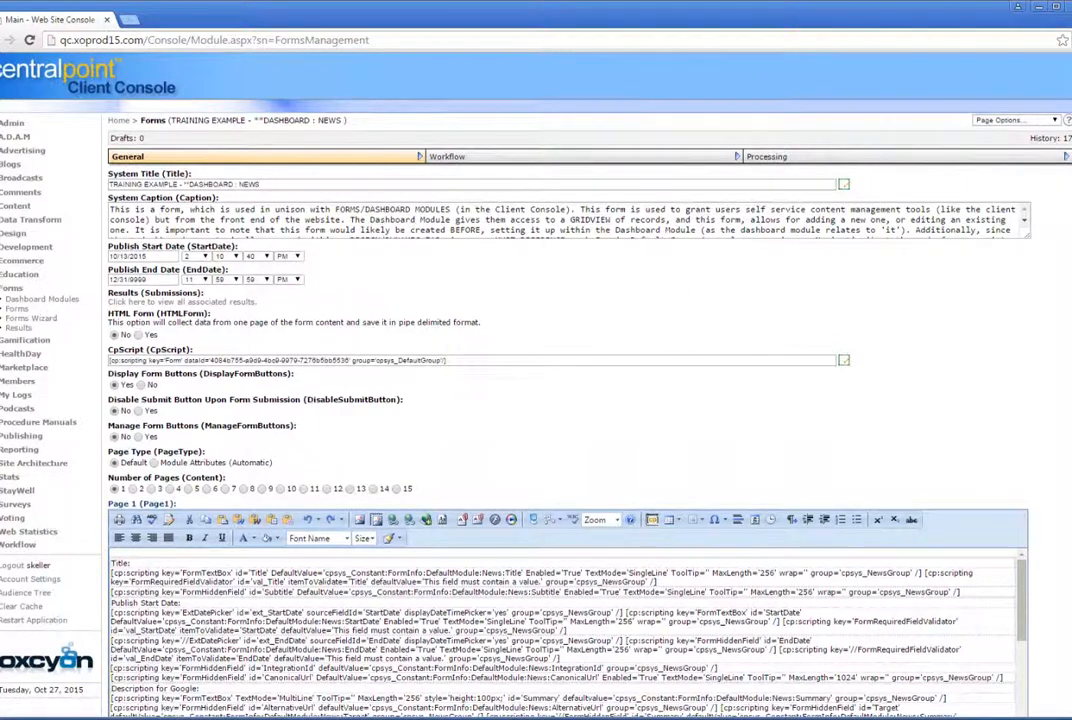
- Review the NEWS dashboard form and return to the list of 72 forms via the breadcrumb
scroll("down", 3)
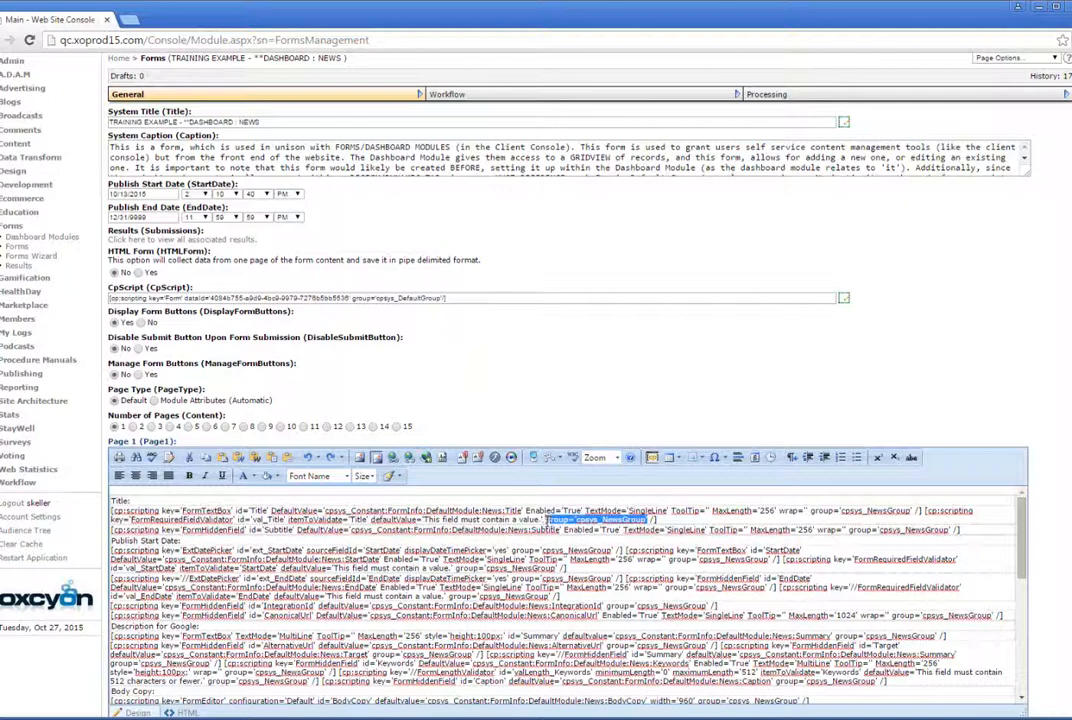
left_click(316, 476)
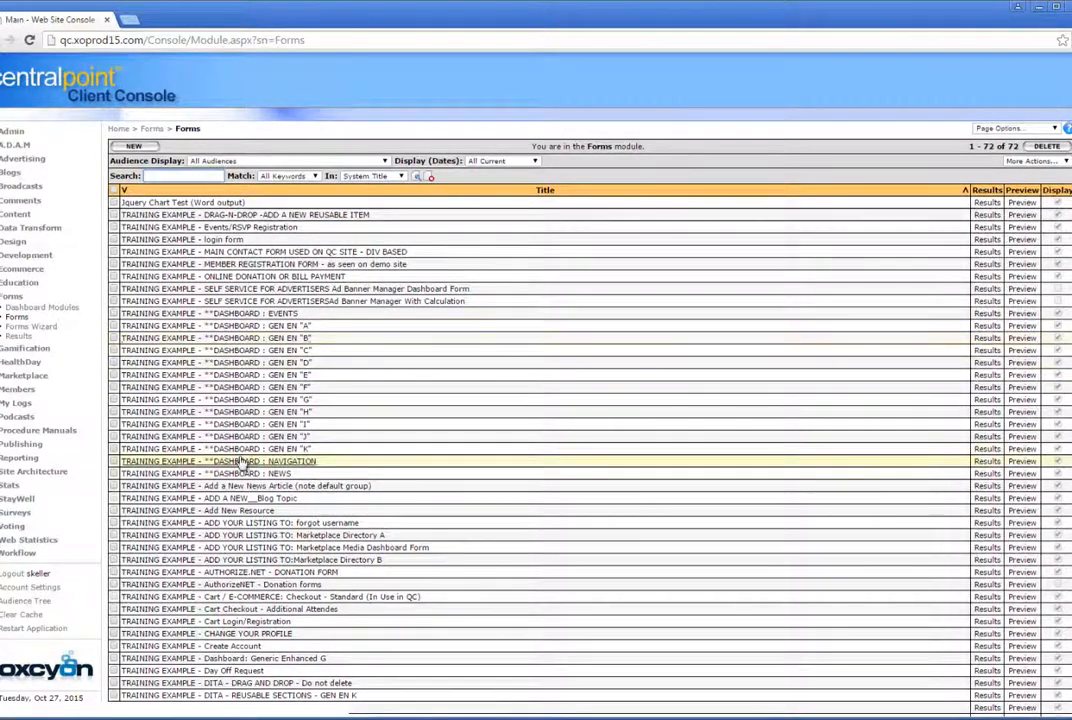
- Review the NAVIGATION dashboard module's Form selection, then return to the 14-record modules list
left_click(40, 306)
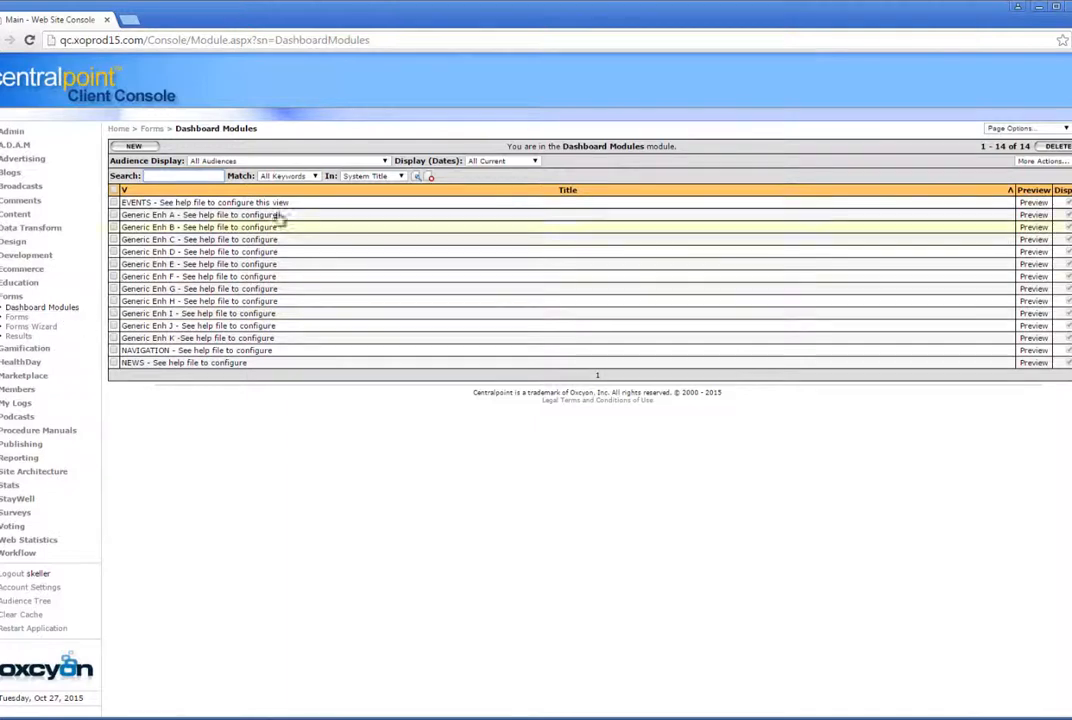
left_click(194, 350)
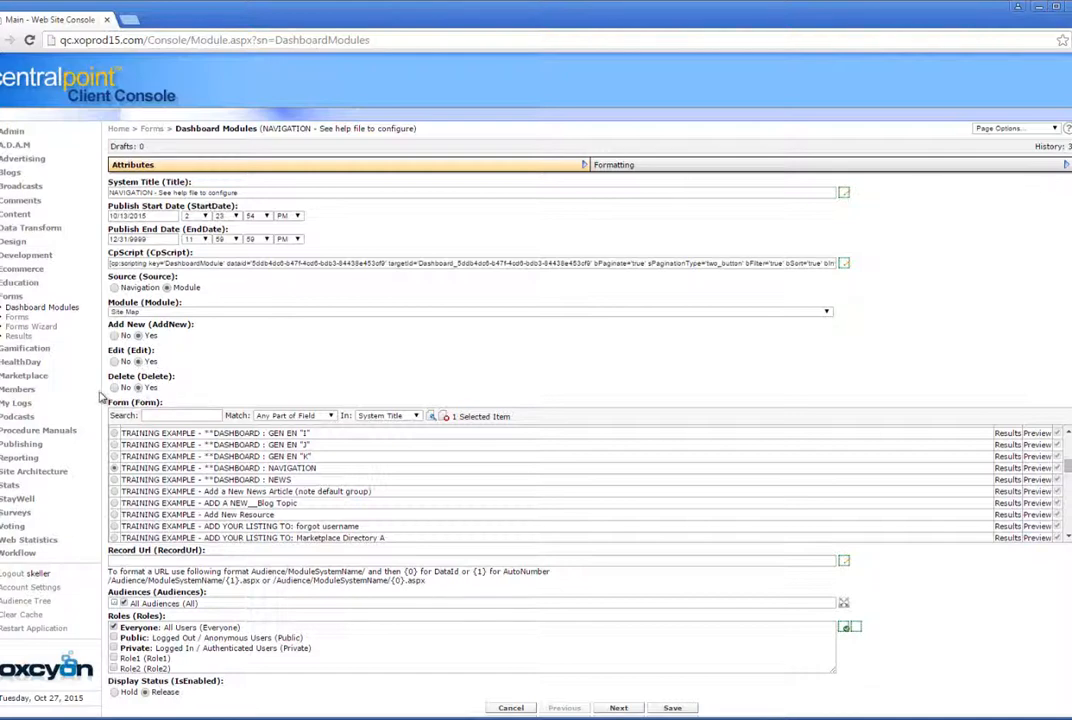
mouse_move(390, 392)
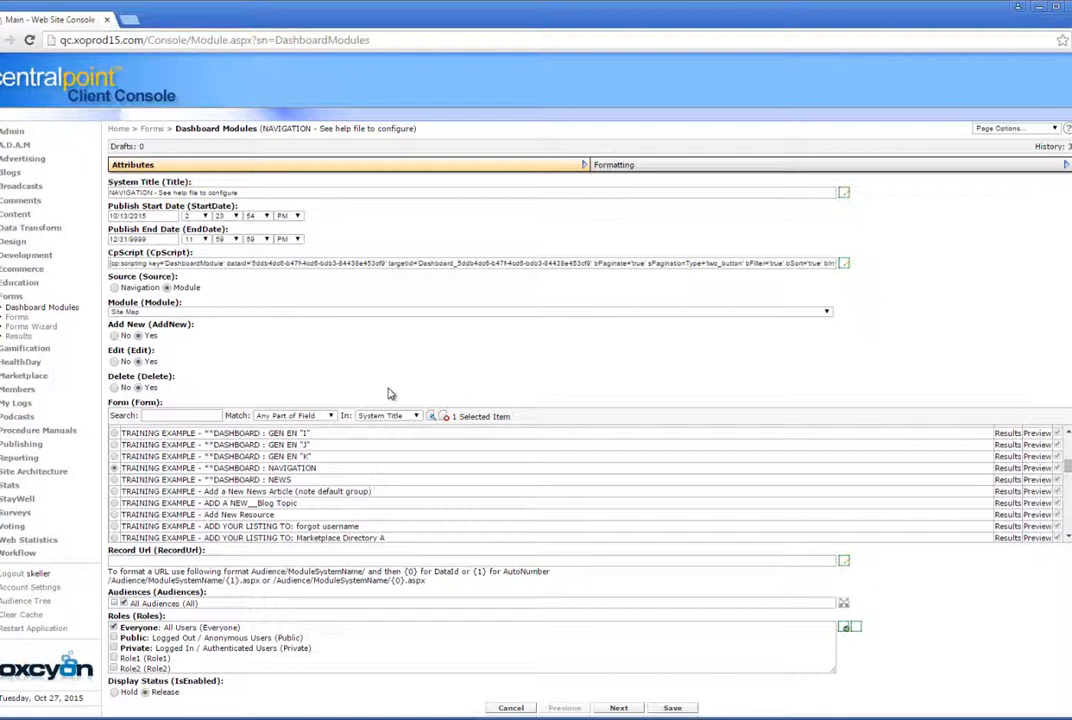
mouse_move(720, 344)
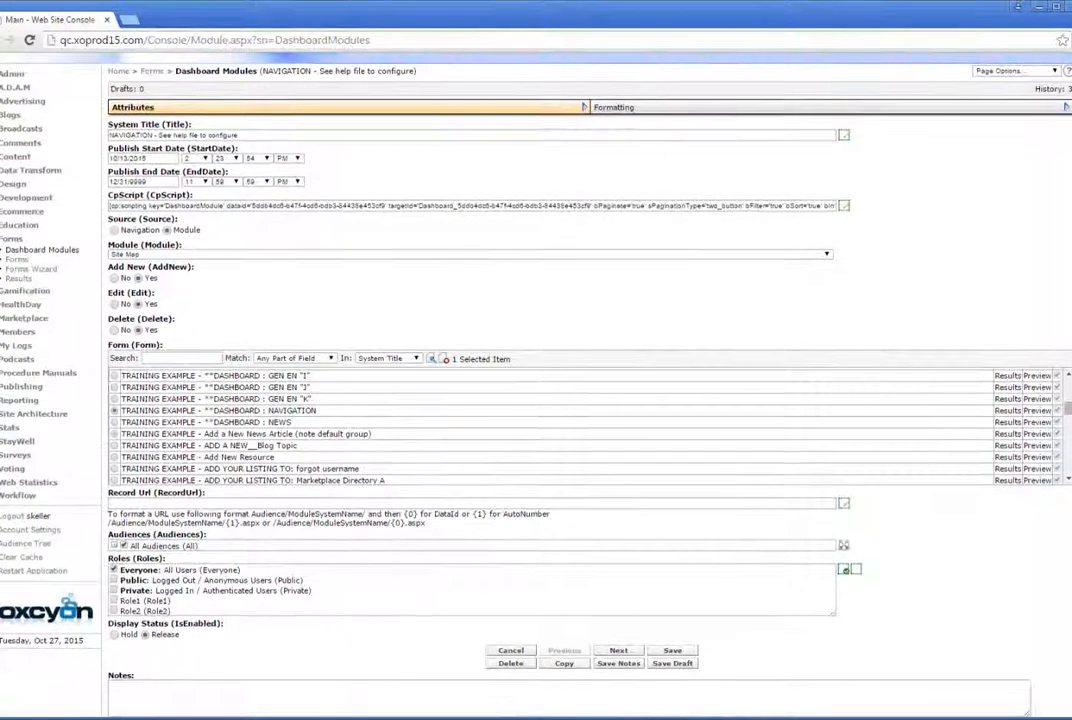
scroll("down", 3)
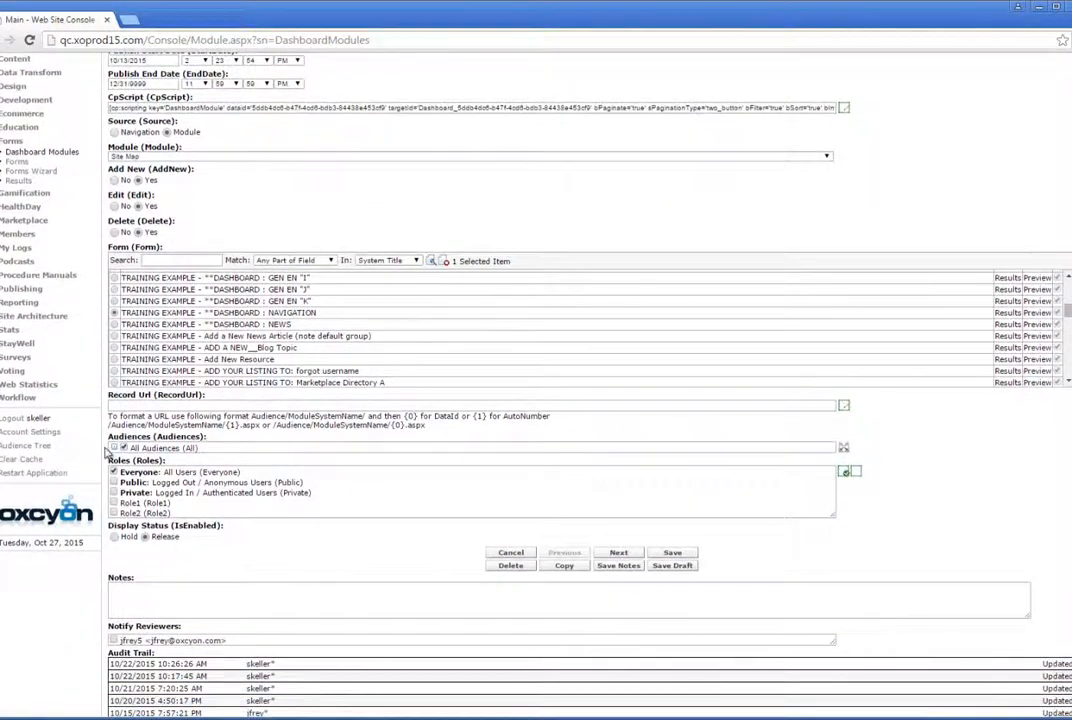
scroll("up", 3)
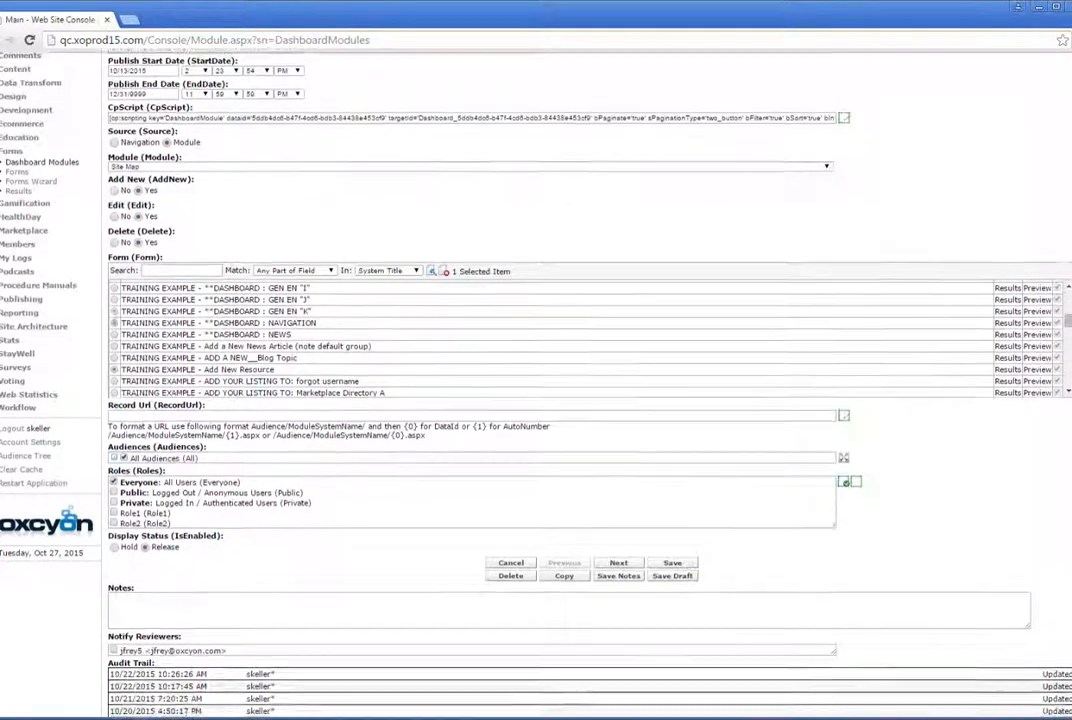
scroll("up", 3)
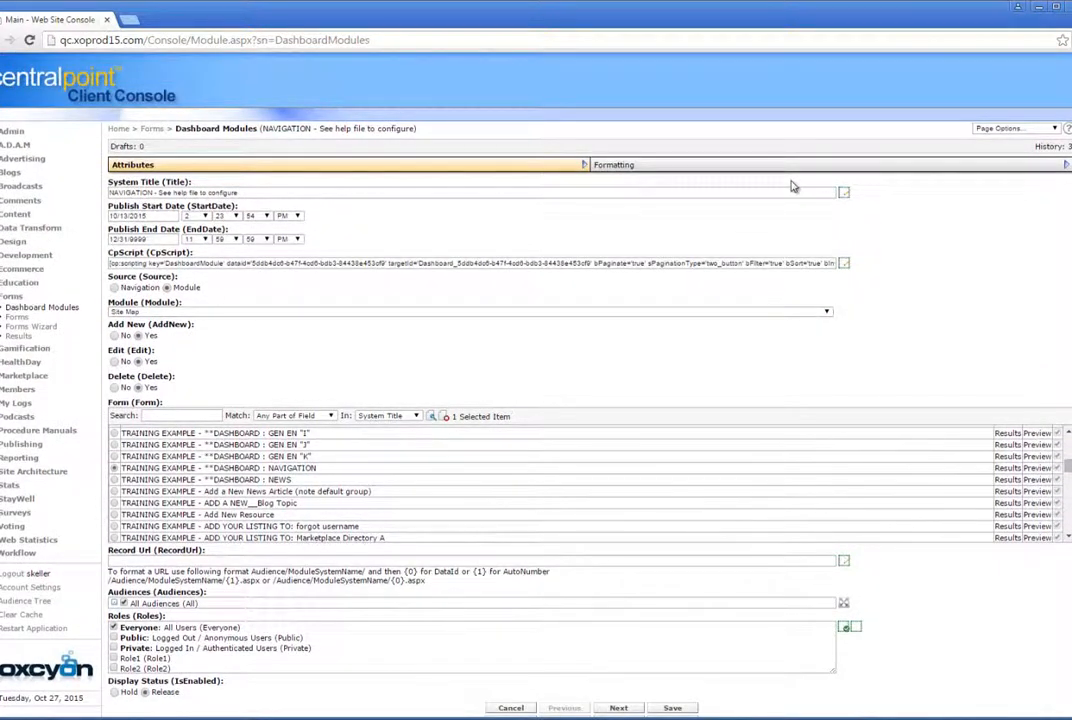
left_click(622, 164)
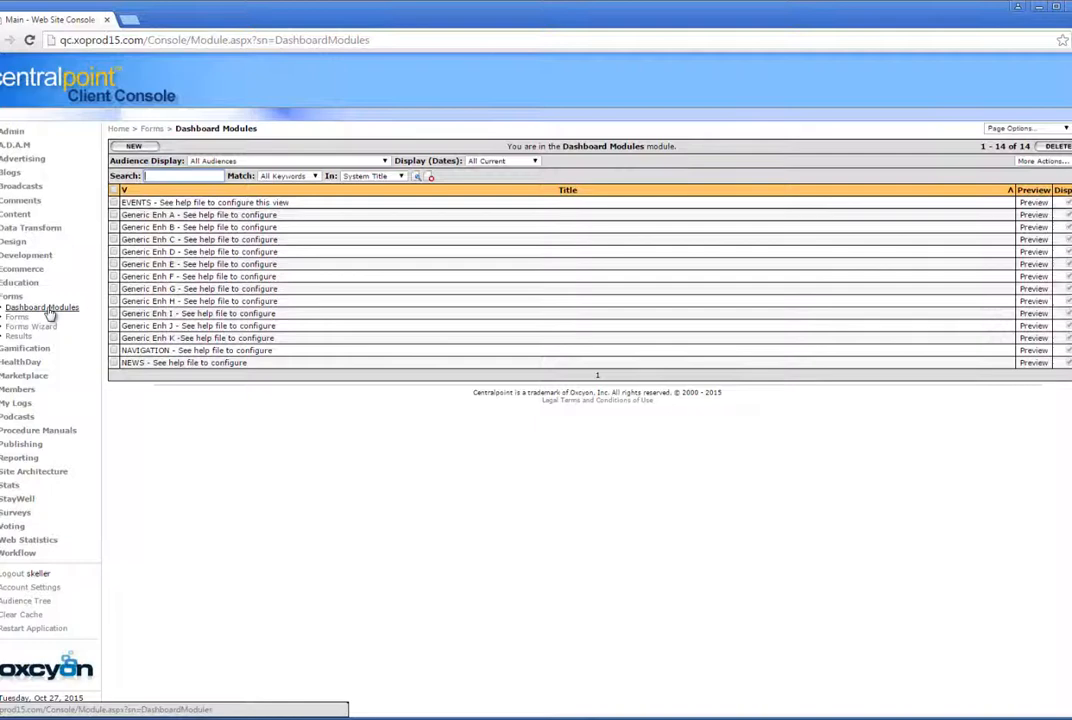
mouse_move(800, 292)
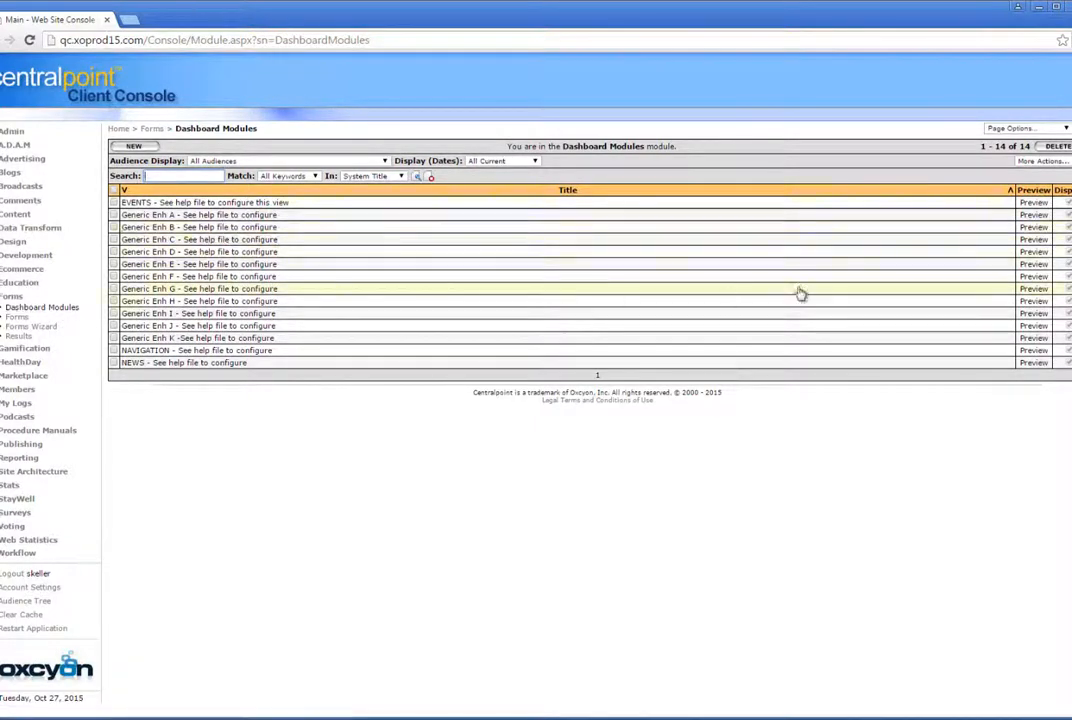
- Copy a module's cpscripting embed code from its Main-audience preview and close it
left_click(1034, 300)
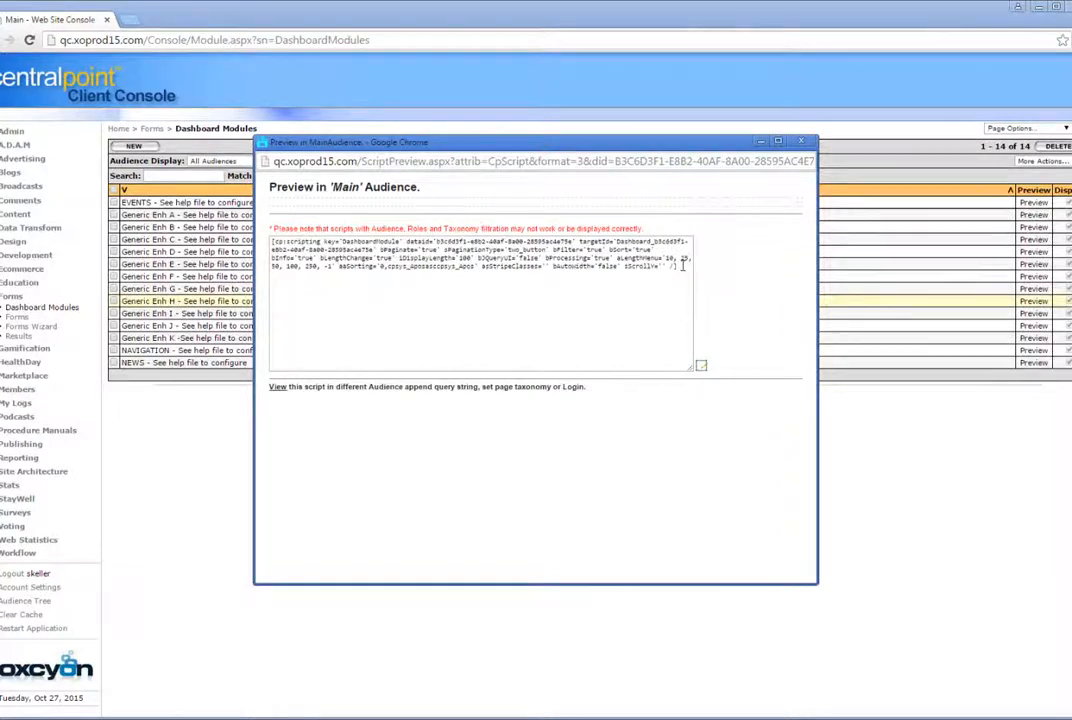
triple_click(480, 252)
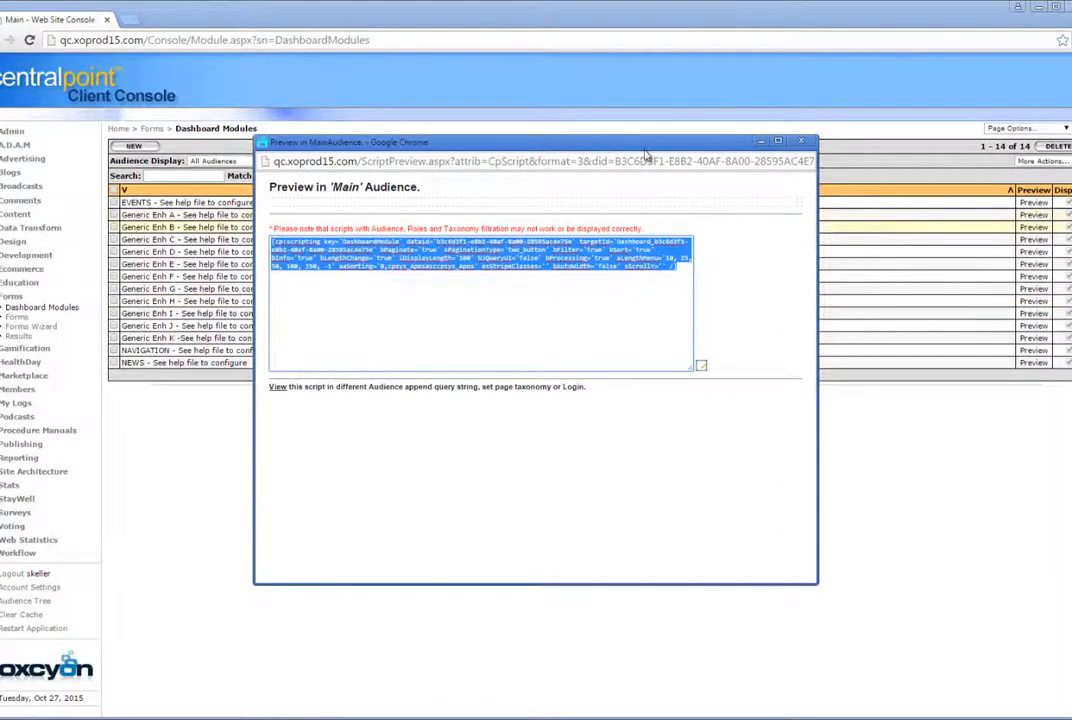
left_click(802, 140)
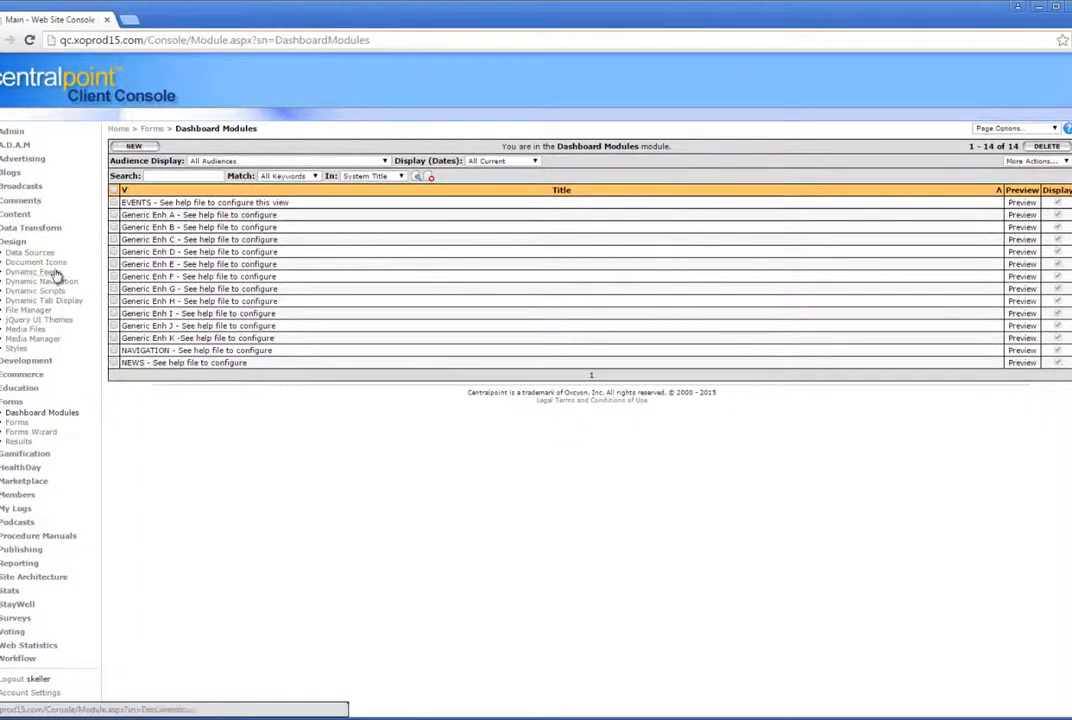
- View the dashboard's Dynamic Tab Display record and scroll through each Tab Content editor's embedded module scripts
left_click(44, 300)
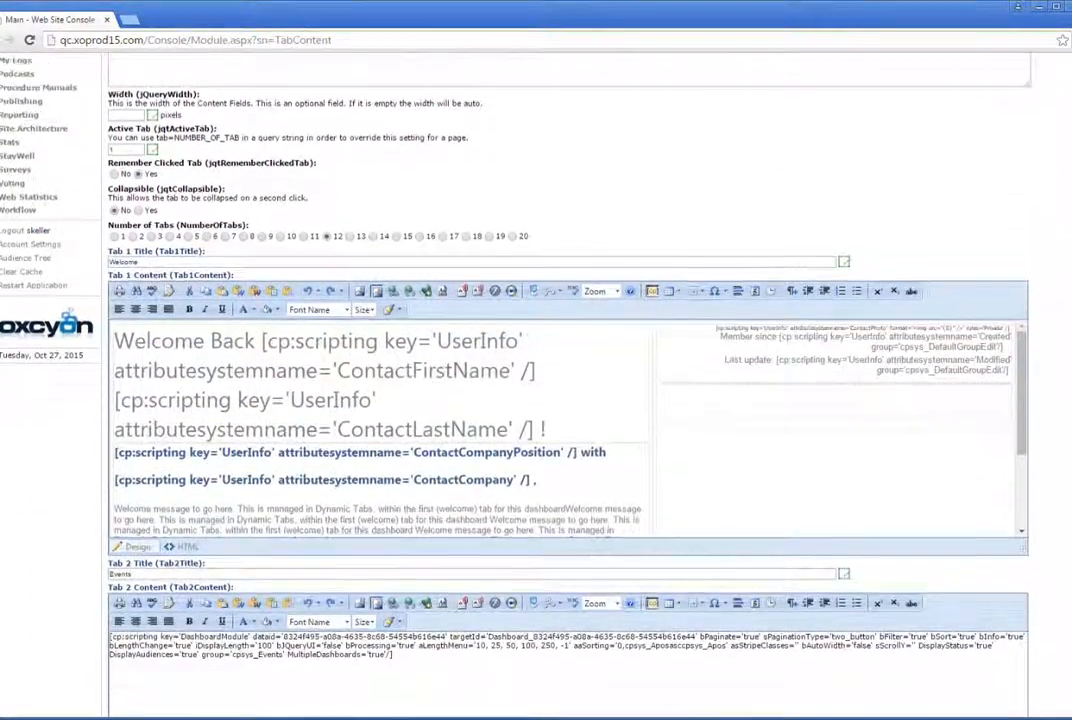
scroll("down", 3)
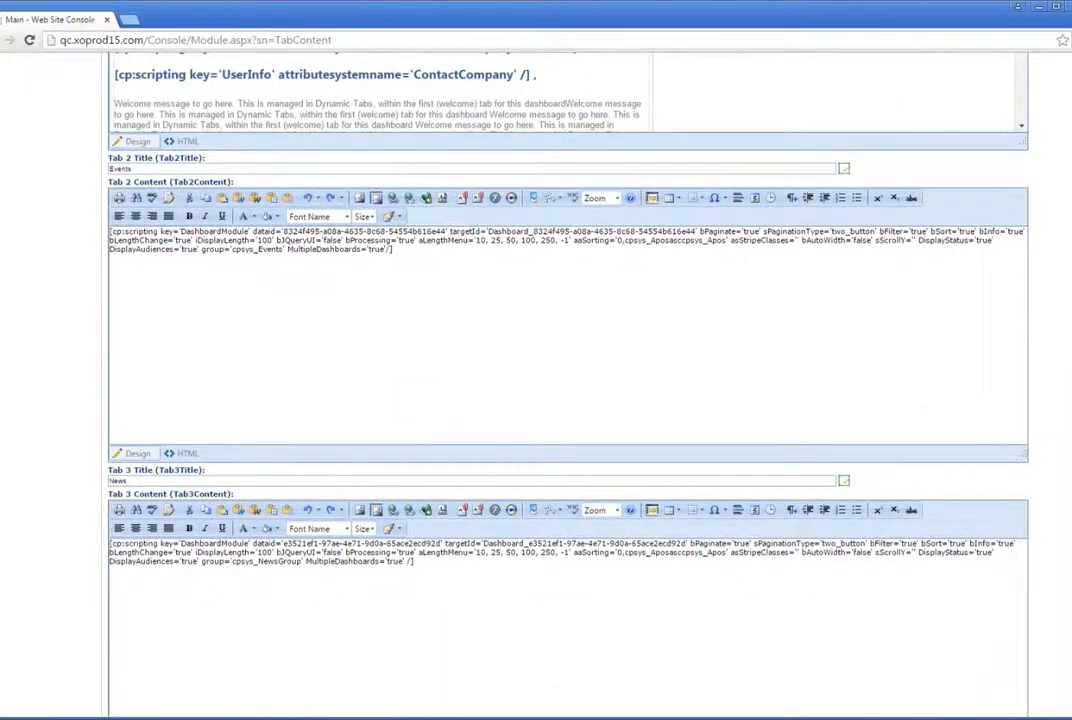
scroll("down", 3)
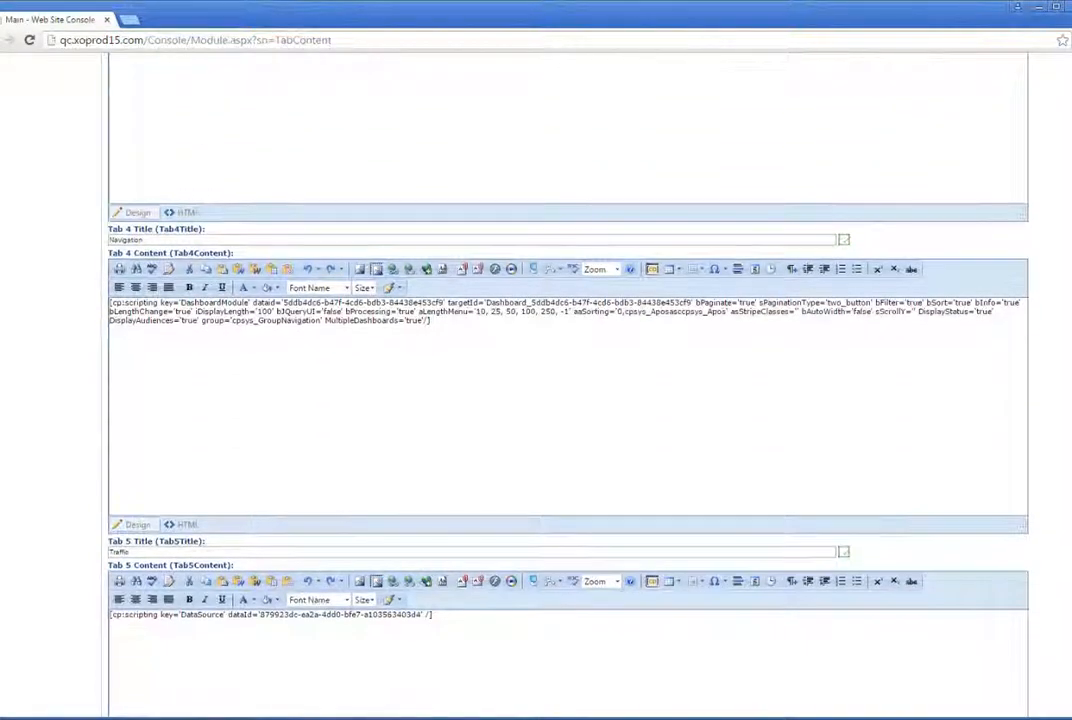
scroll("down", 3)
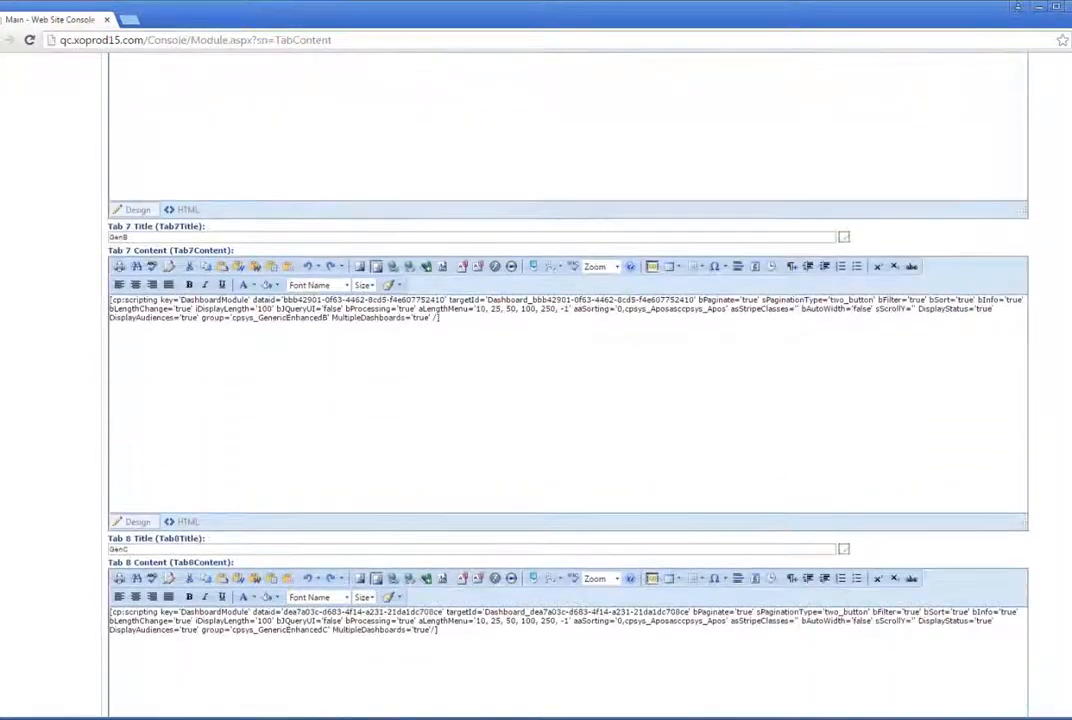
scroll("down", 3)
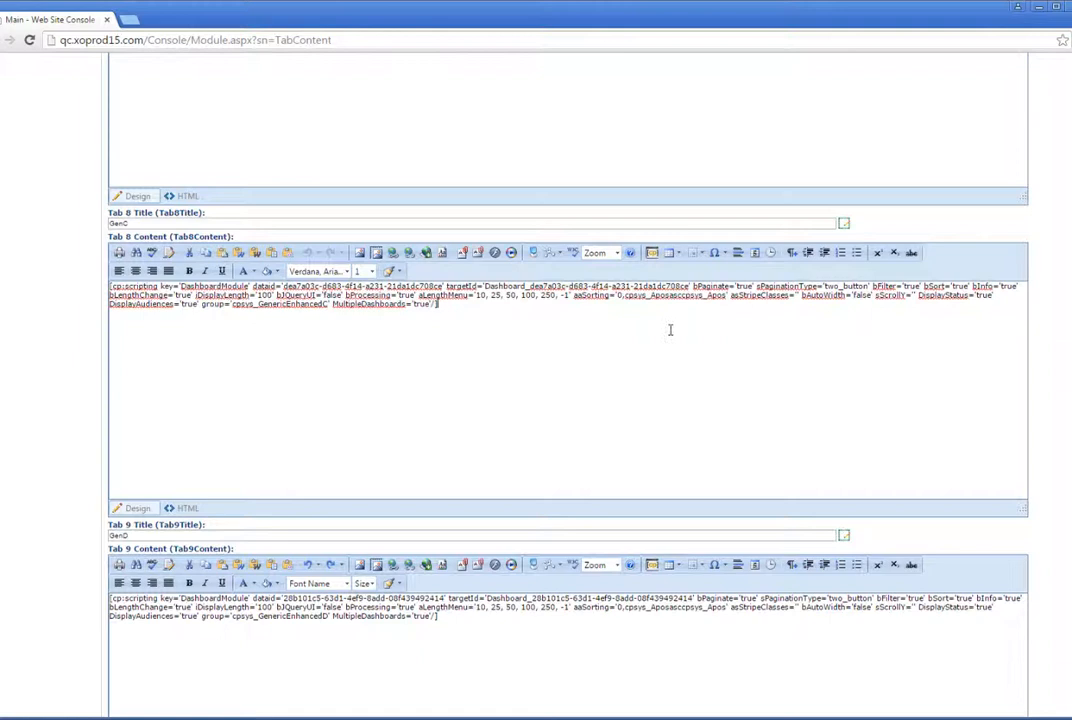
scroll("up", 3)
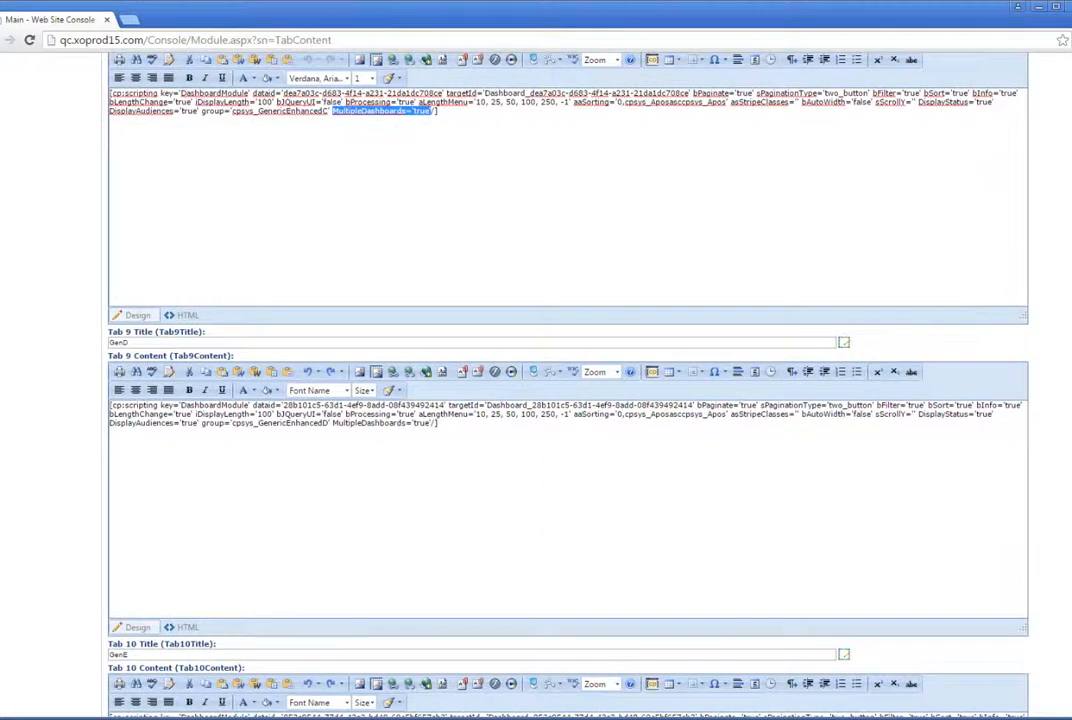
scroll("down", 3)
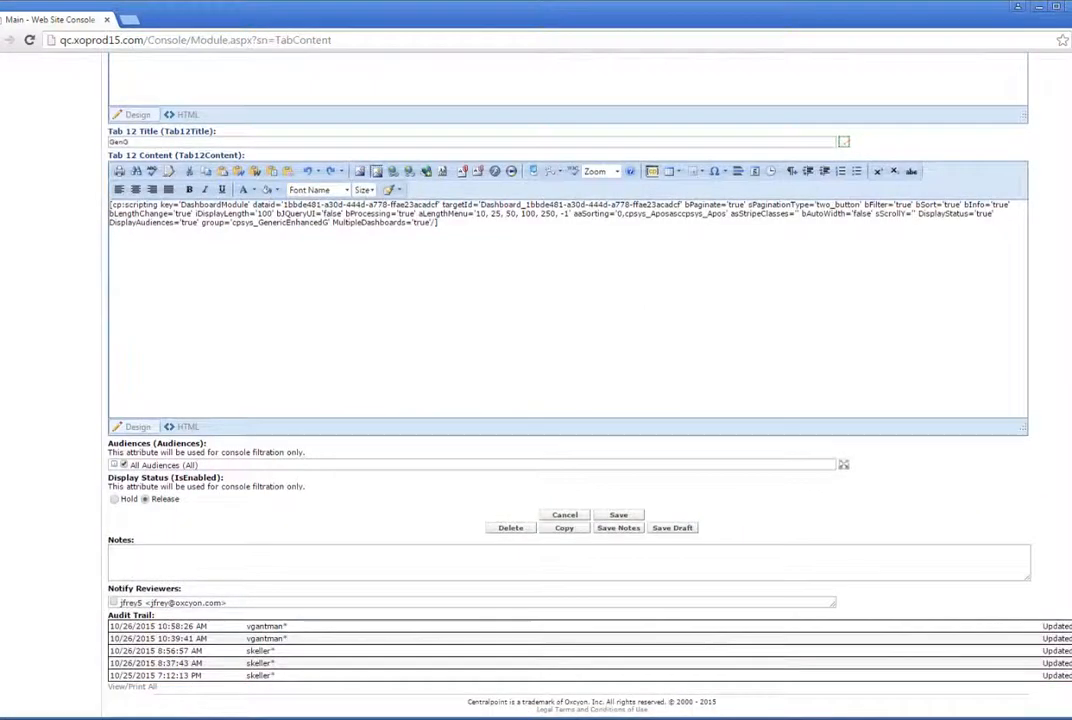
scroll("up", 3)
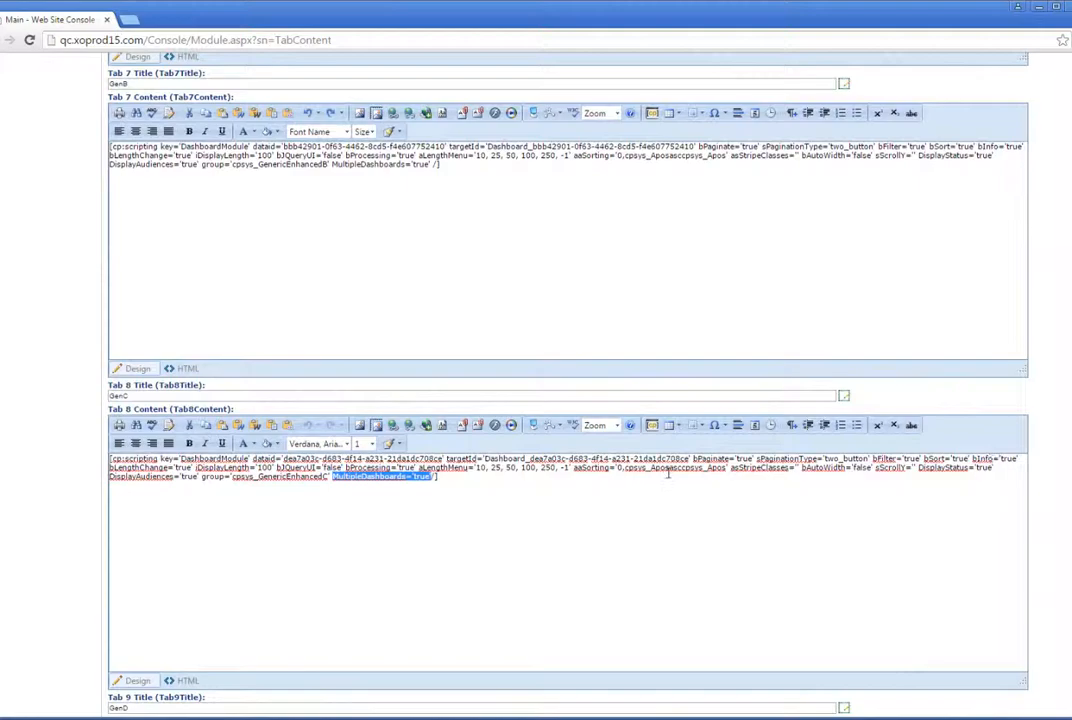
scroll("down", 3)
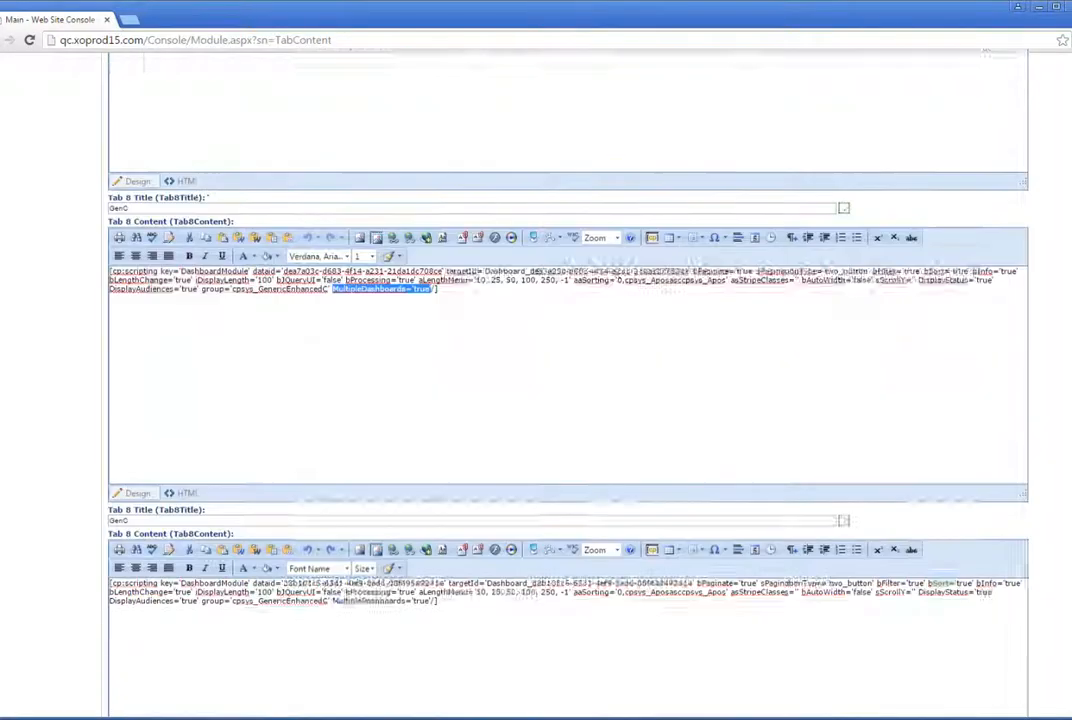
scroll("up", 3)
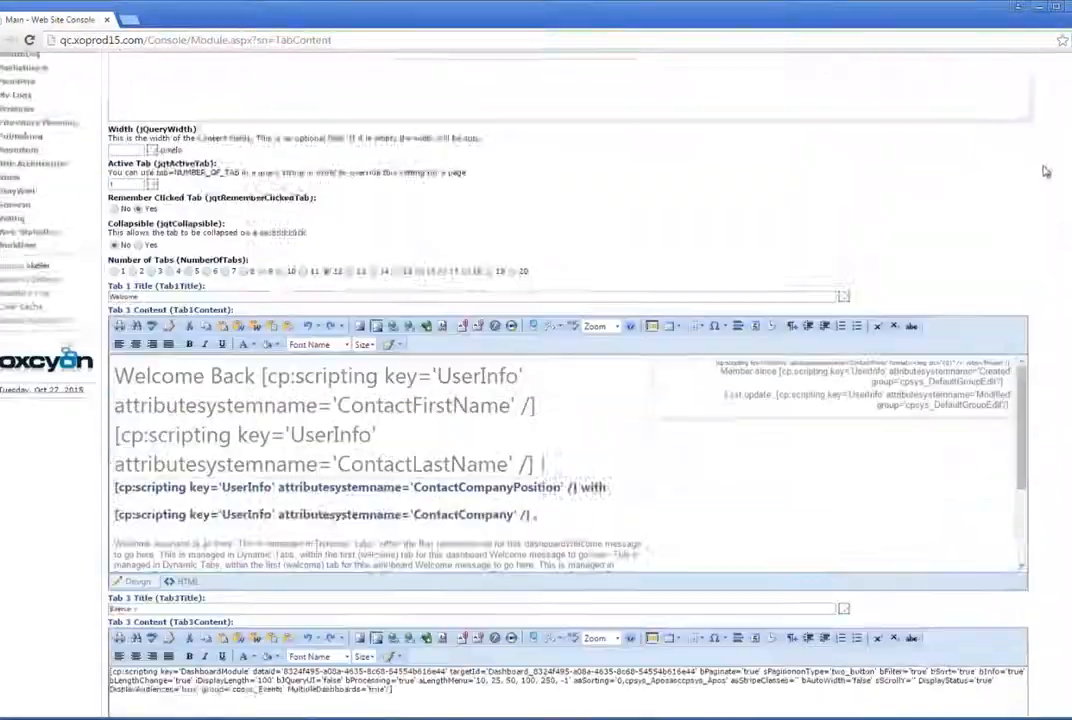
scroll("up", 3)
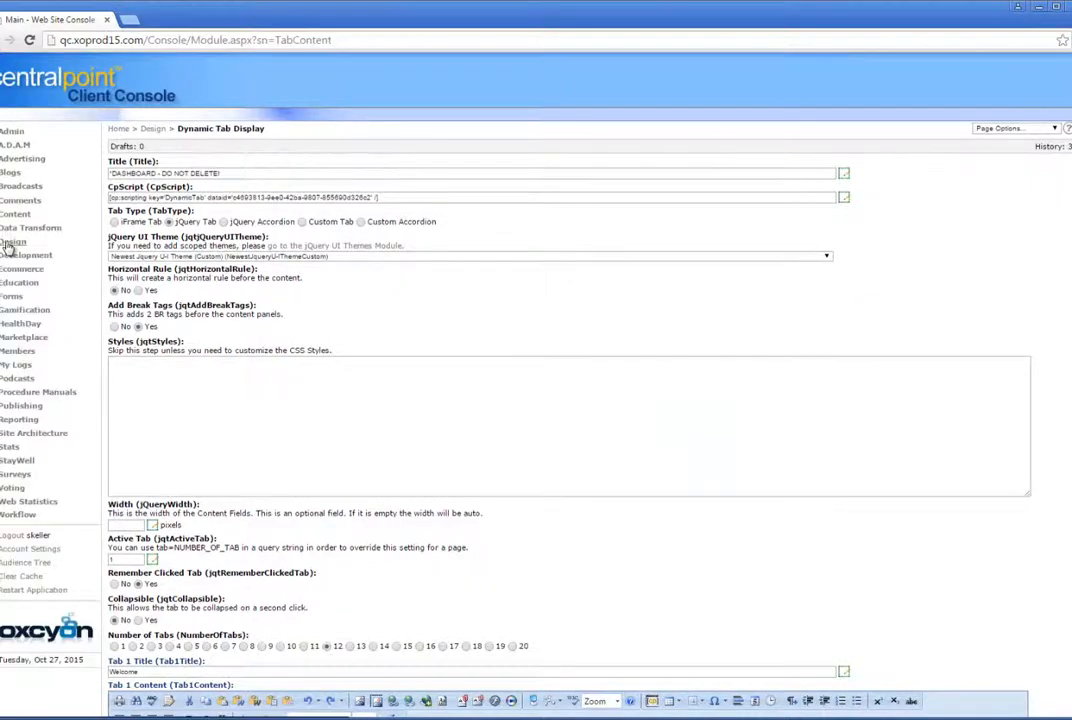